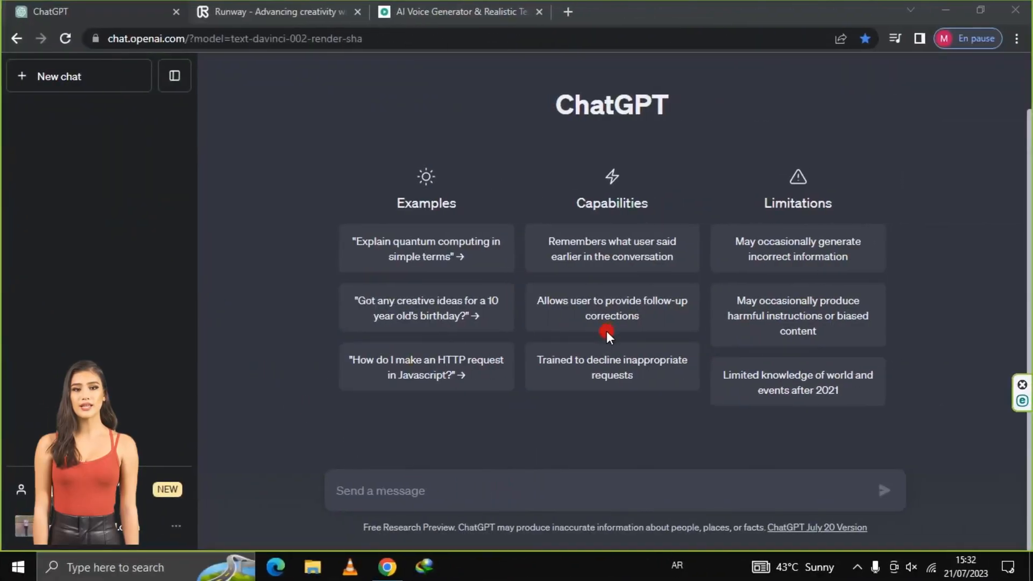
Send ChatGPT the request 'write a short story about bou and dog friend'
left_click(520, 491)
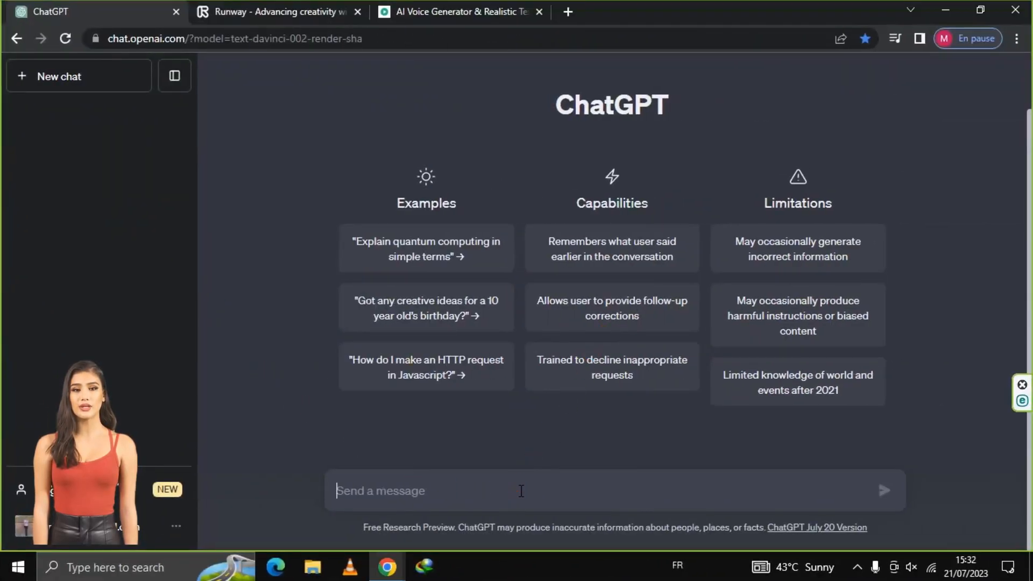
type("write")
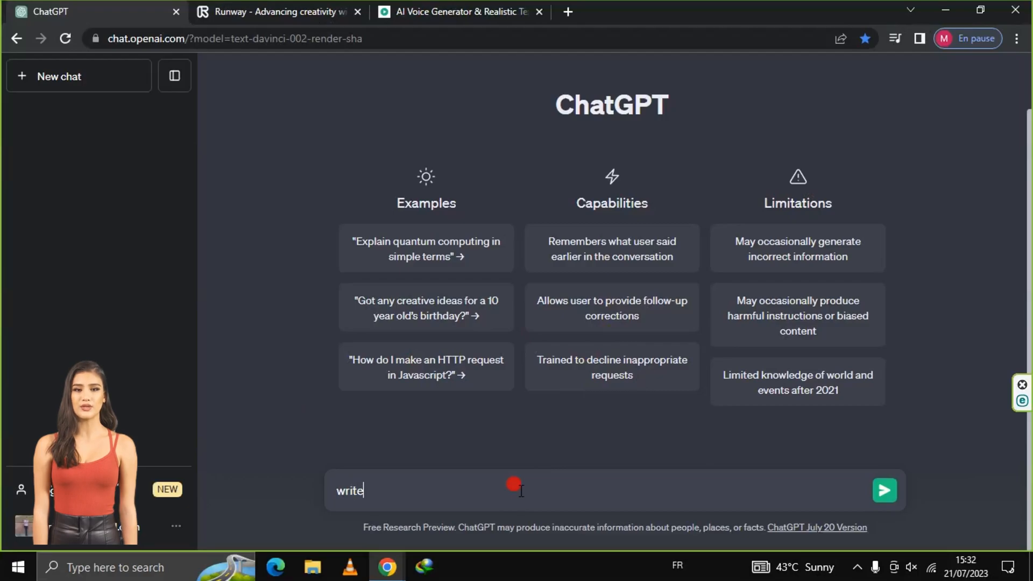
type("a sho")
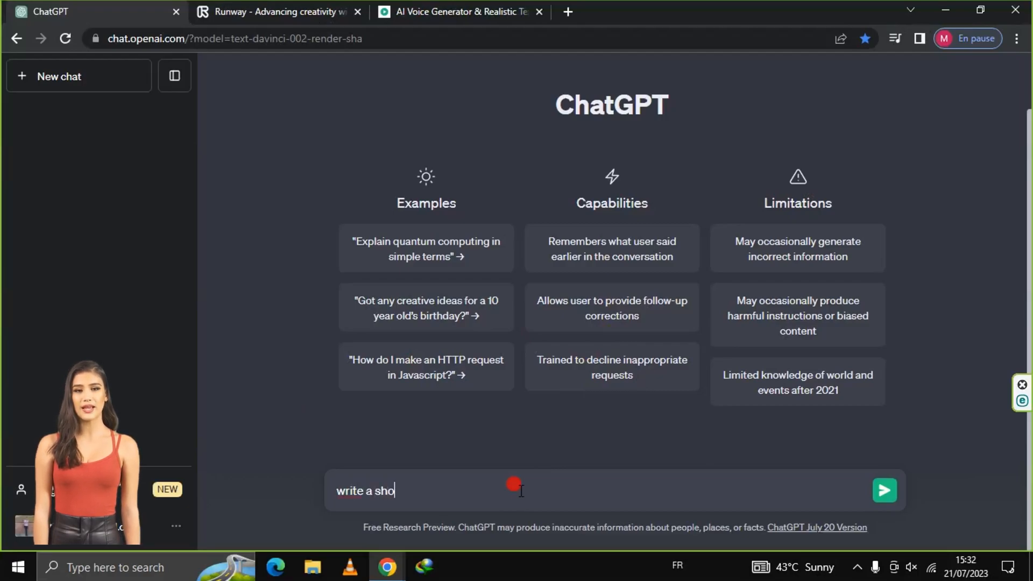
type("rt sto")
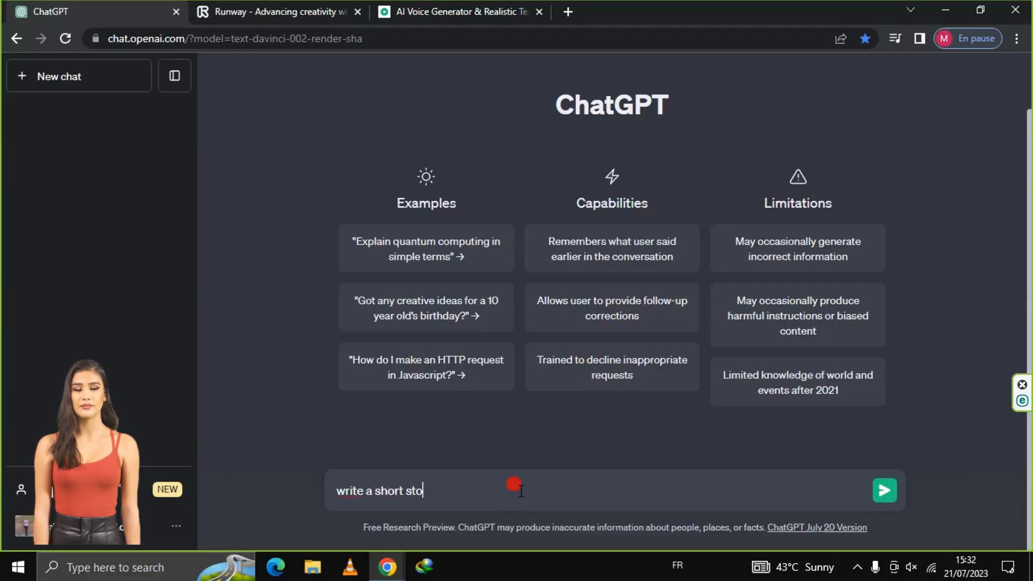
type("ry a")
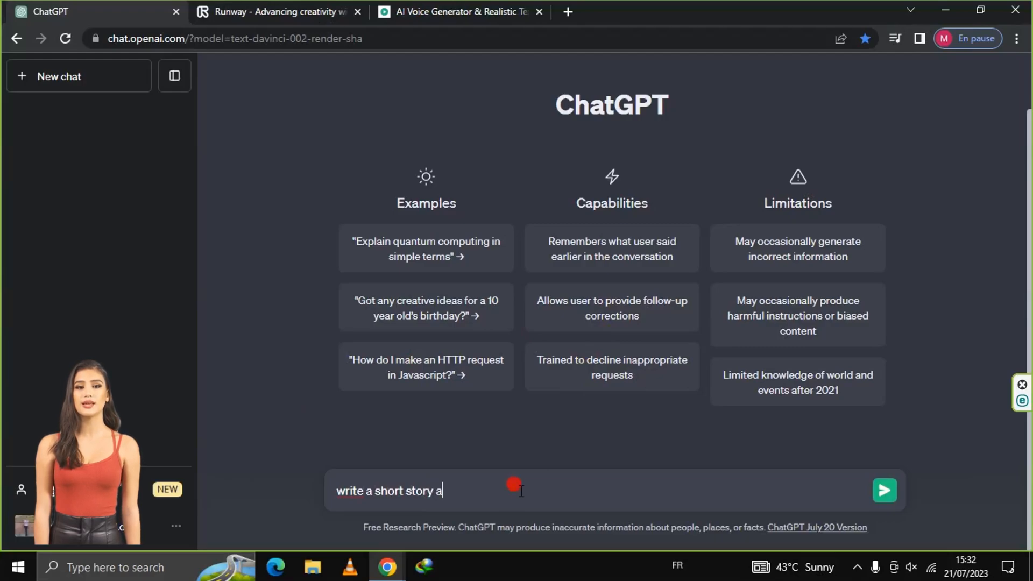
type("bout")
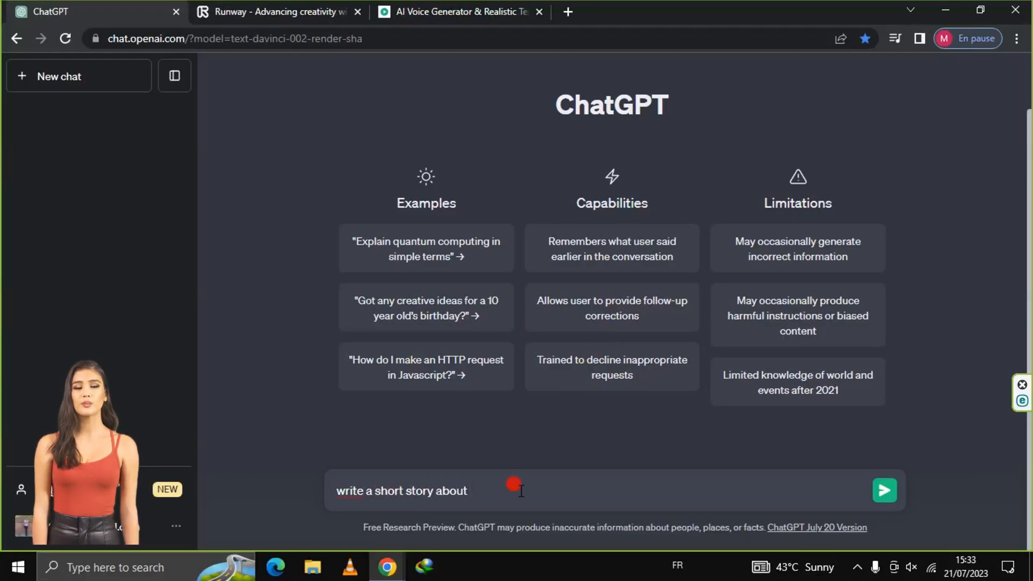
type("bou")
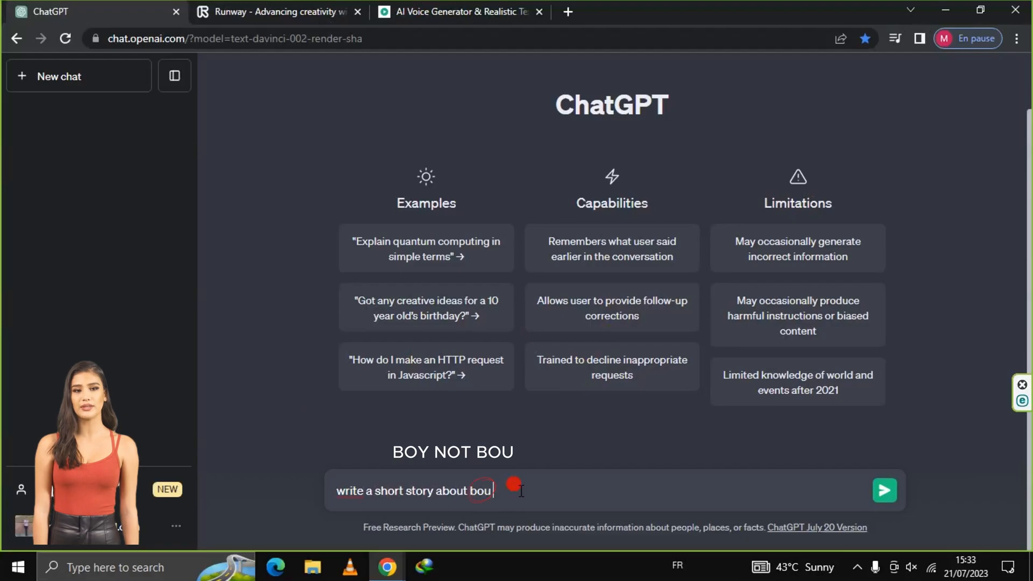
type("and")
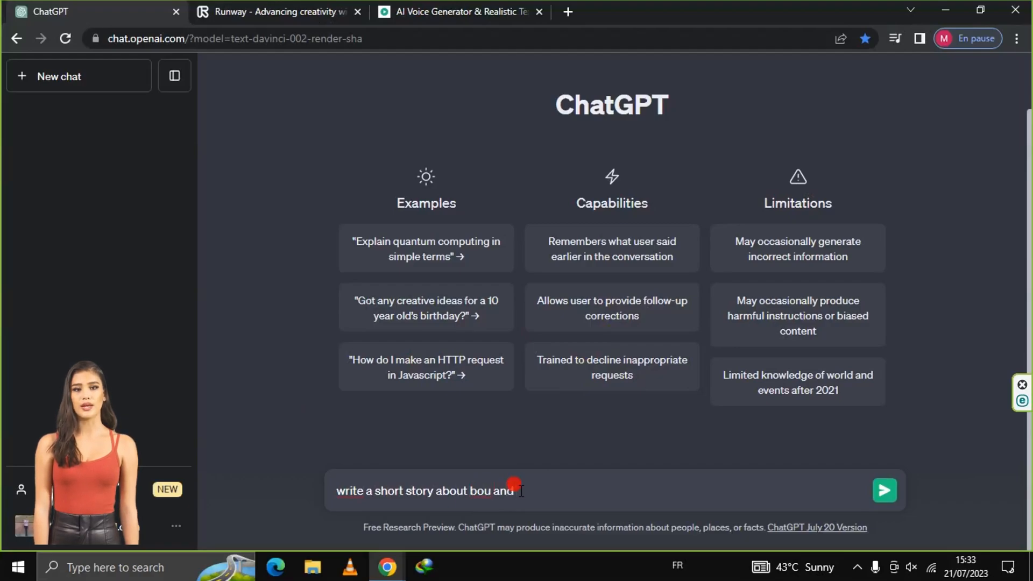
type("dog f")
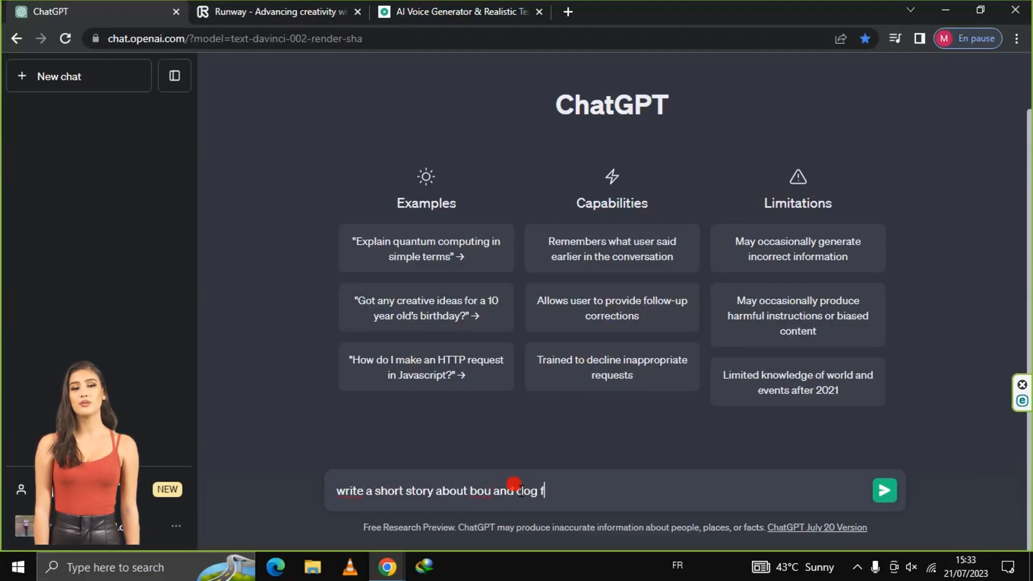
type("rie")
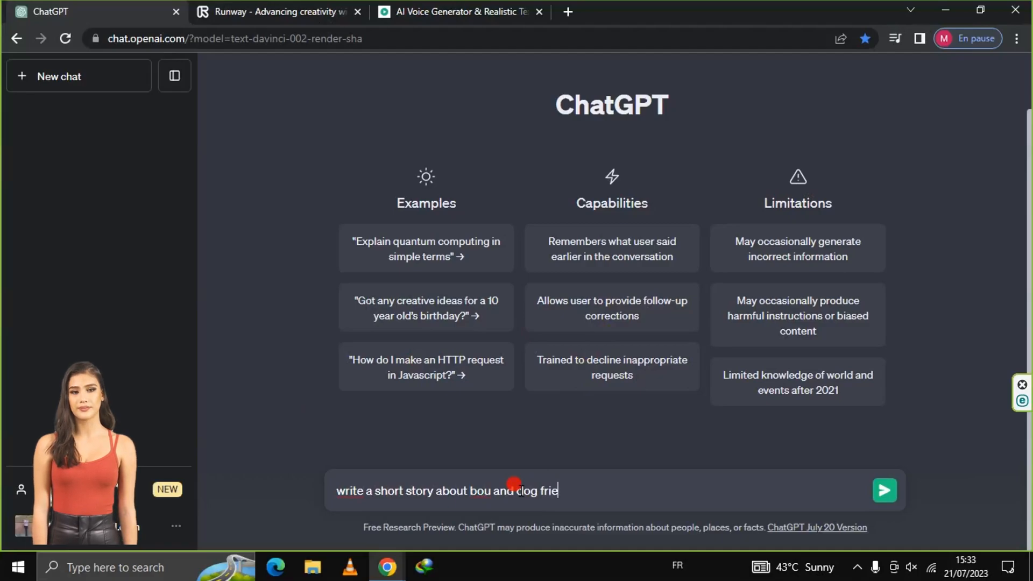
type("nd")
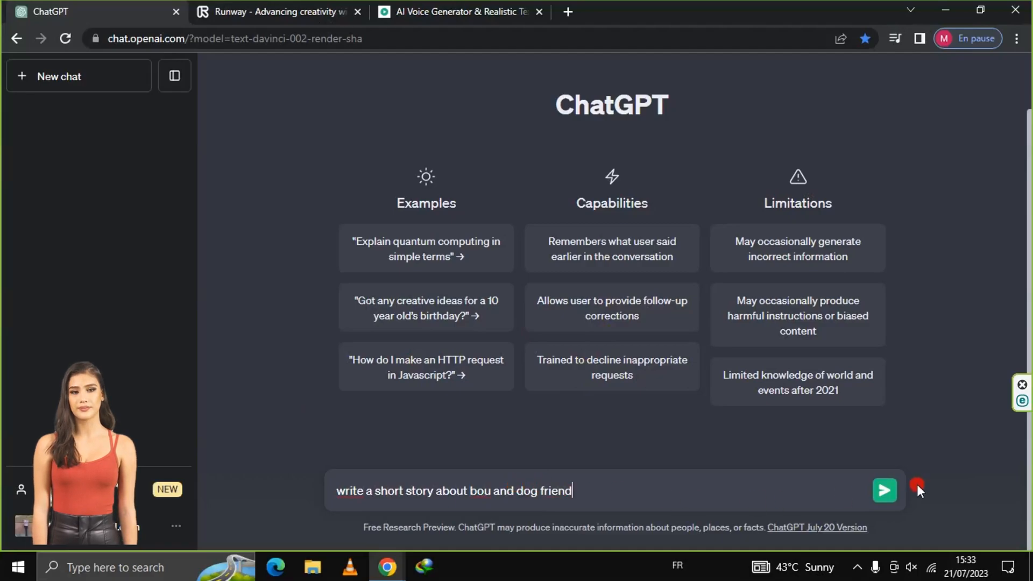
left_click(884, 490)
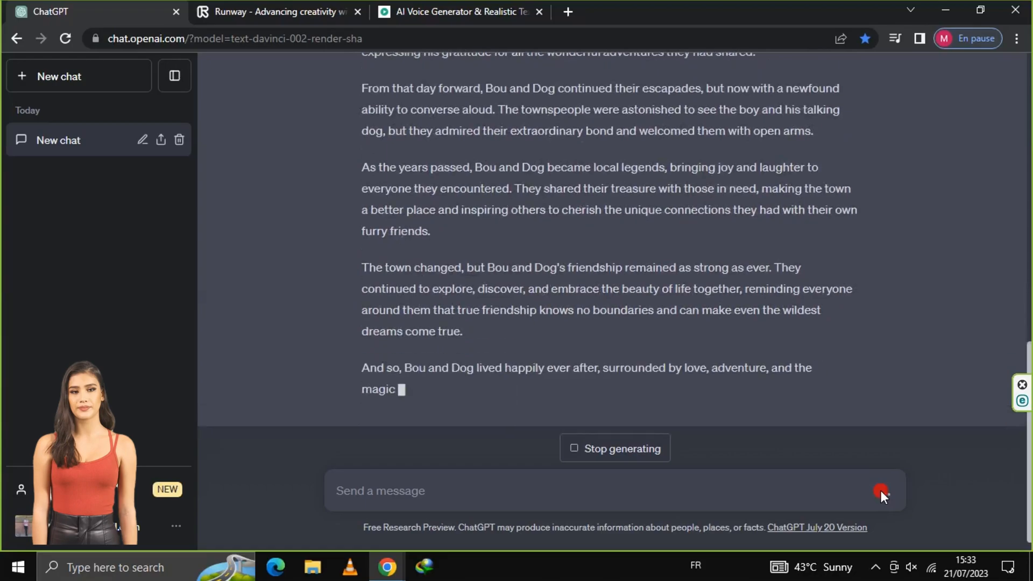
Go through Runway account sign-up and reach the Gen-2: Text to Video tool
left_click(276, 12)
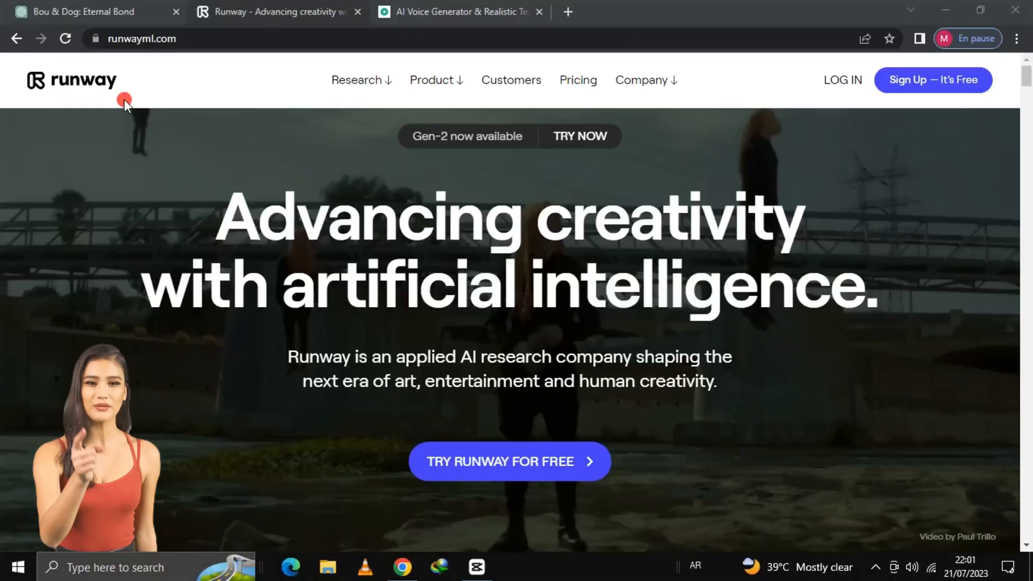
mouse_move(262, 270)
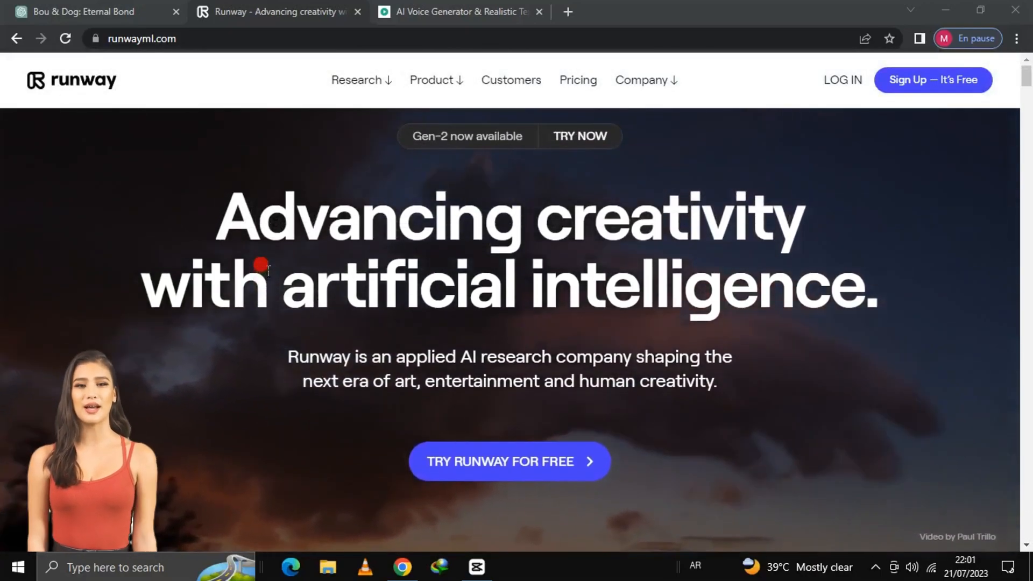
scroll("down", 3)
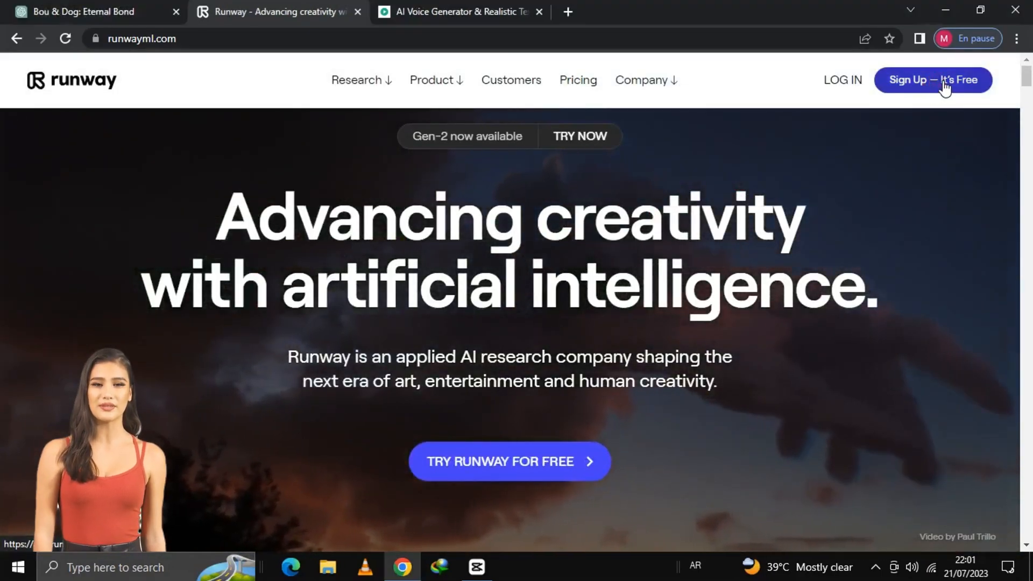
left_click(933, 79)
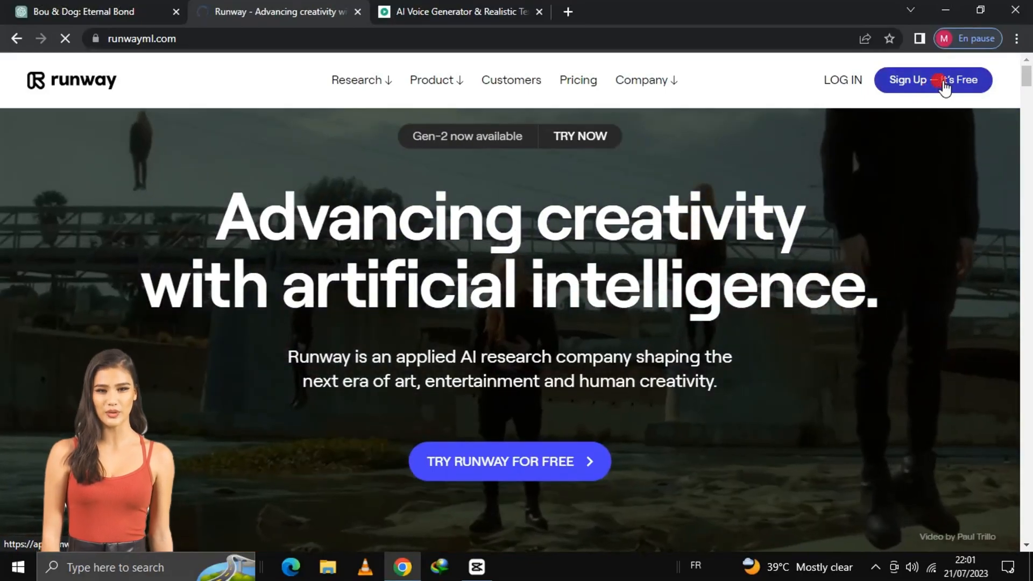
left_click(933, 80)
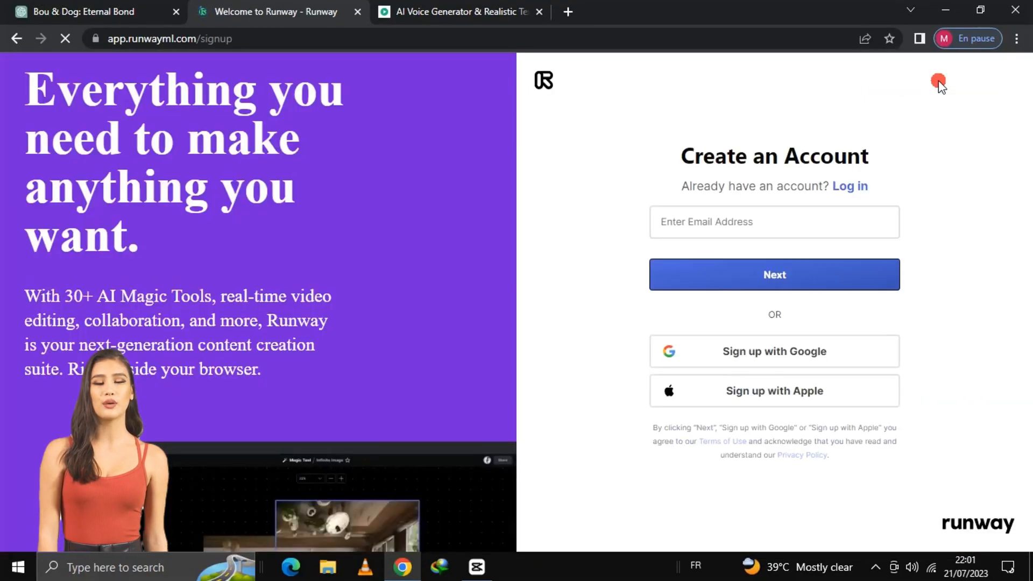
mouse_move(842, 140)
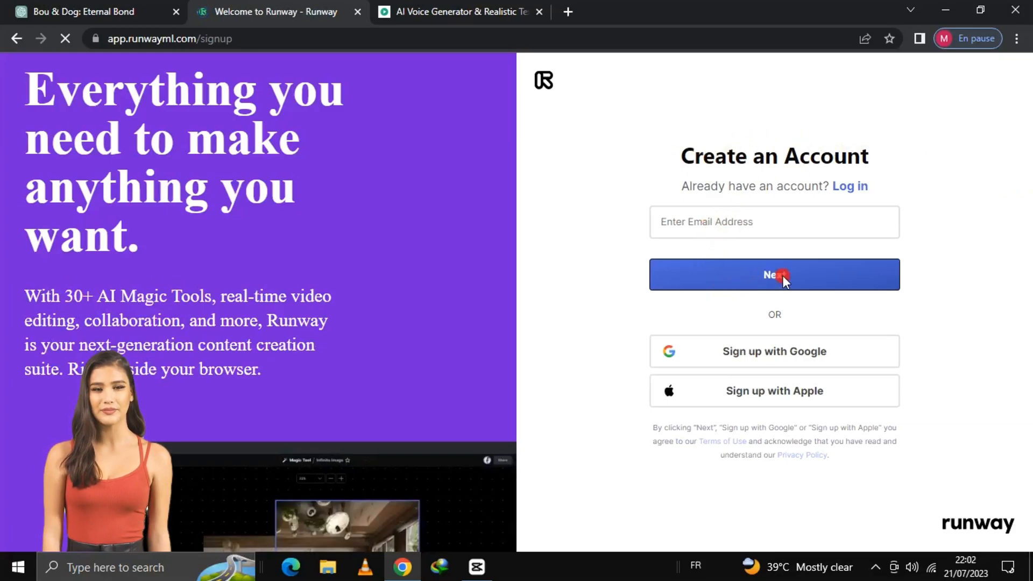
left_click(774, 275)
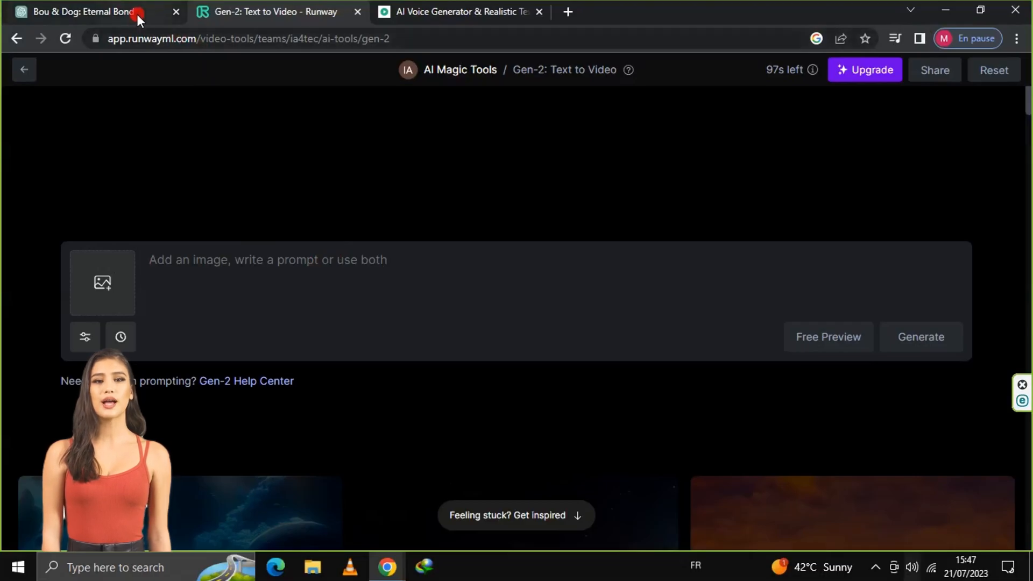
Paste the story's opening paragraph into the Gen-2 prompt and run Free Preview
left_click(80, 12)
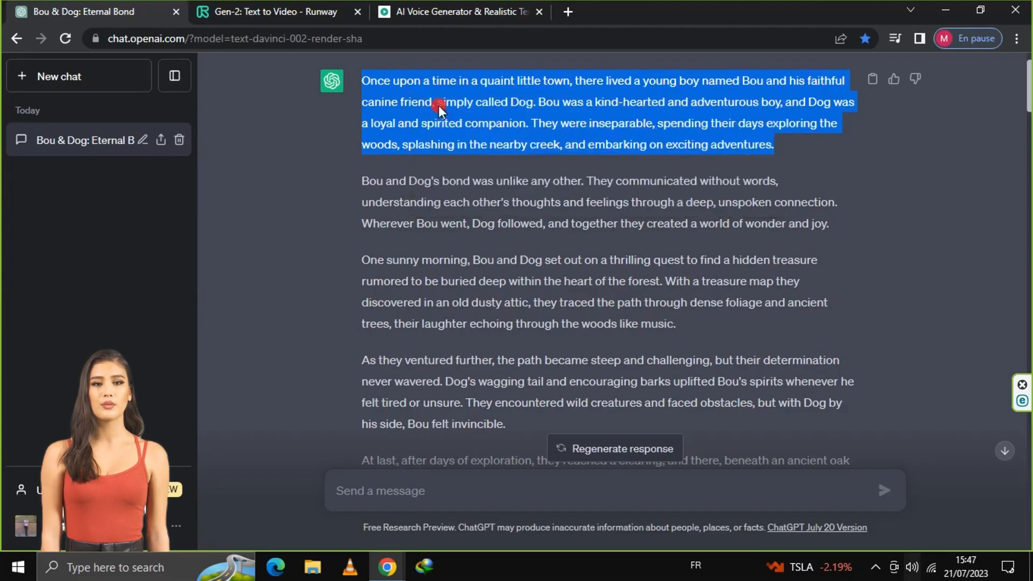
left_click(270, 12)
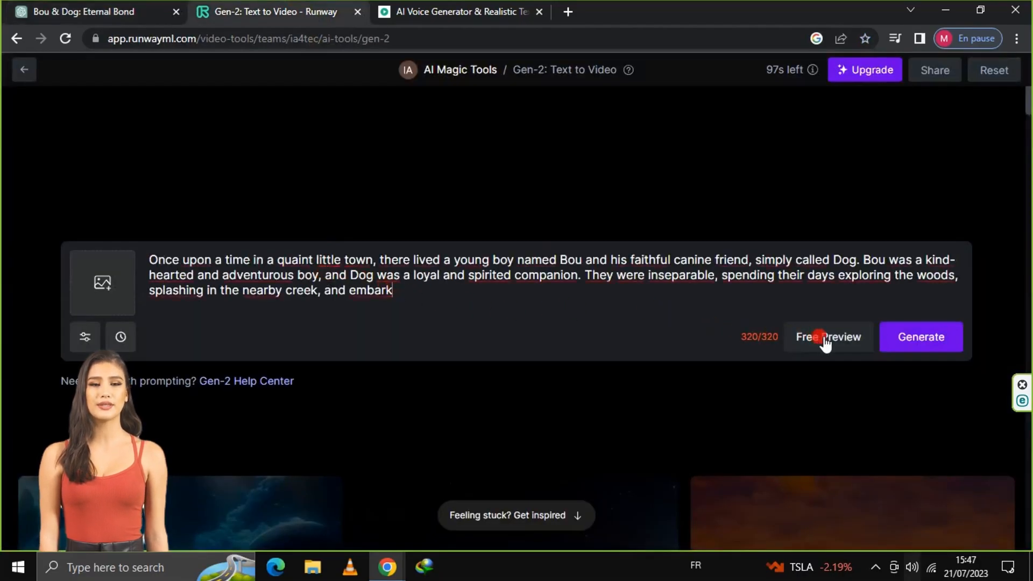
left_click(828, 337)
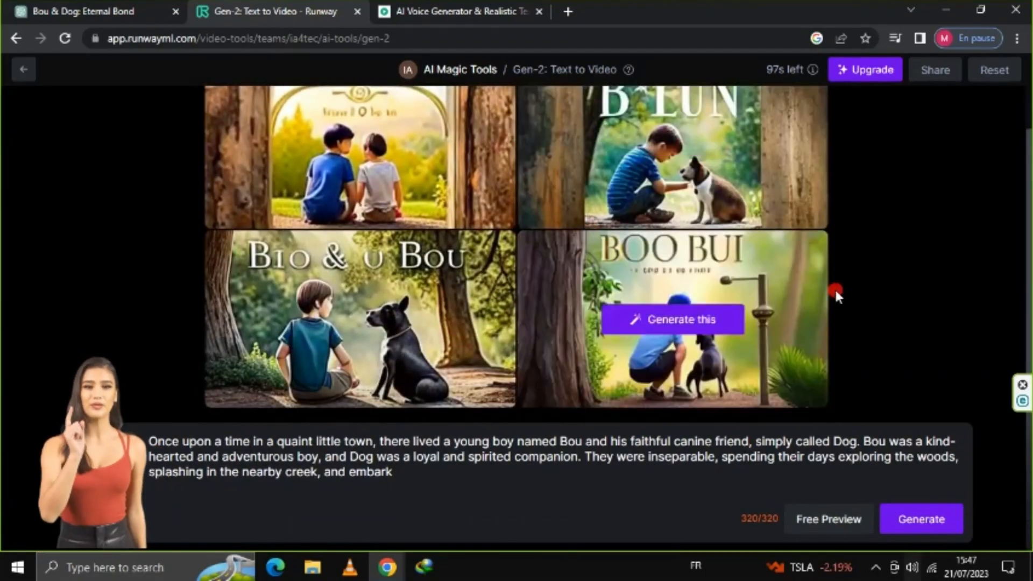
mouse_move(883, 276)
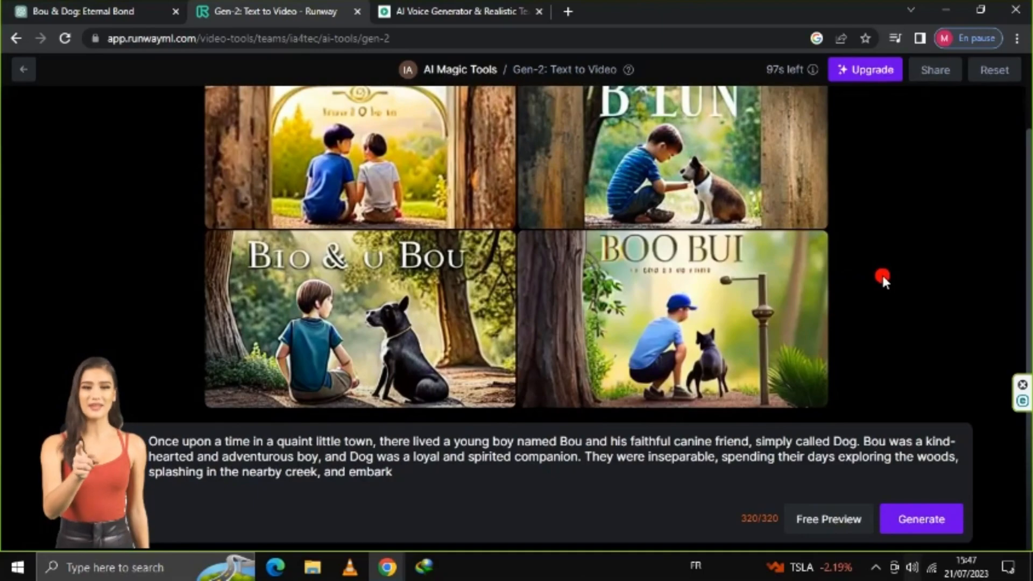
mouse_move(360, 319)
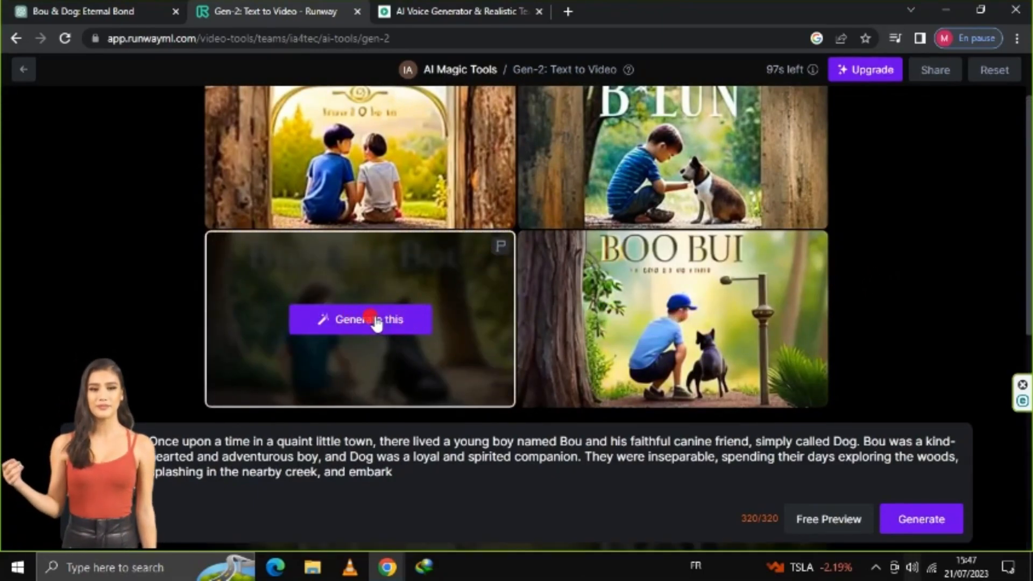
Generate a video from the boy-with-black-dog preview, then move on to ChatGPT and PlayHT
left_click(360, 319)
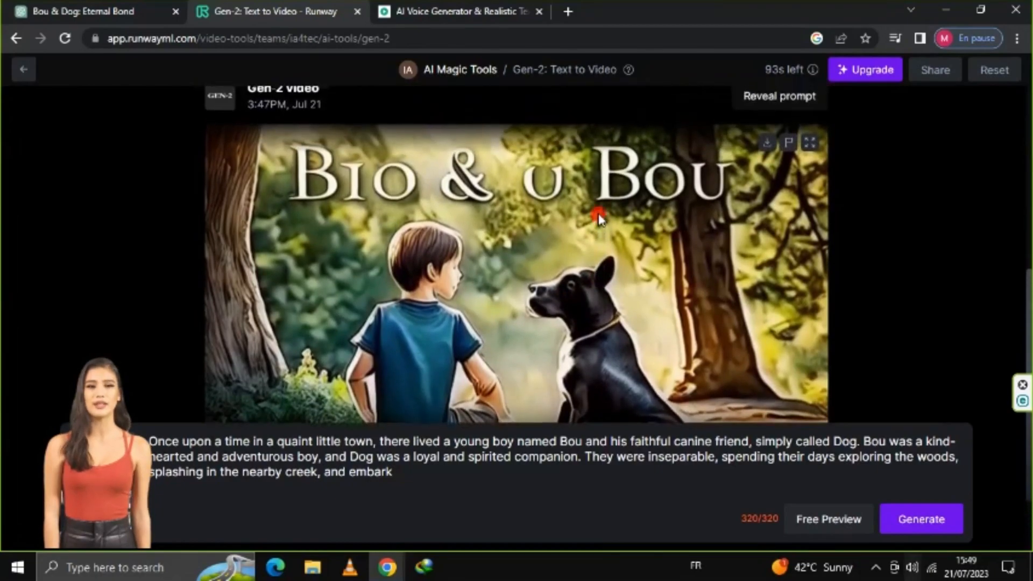
mouse_move(766, 142)
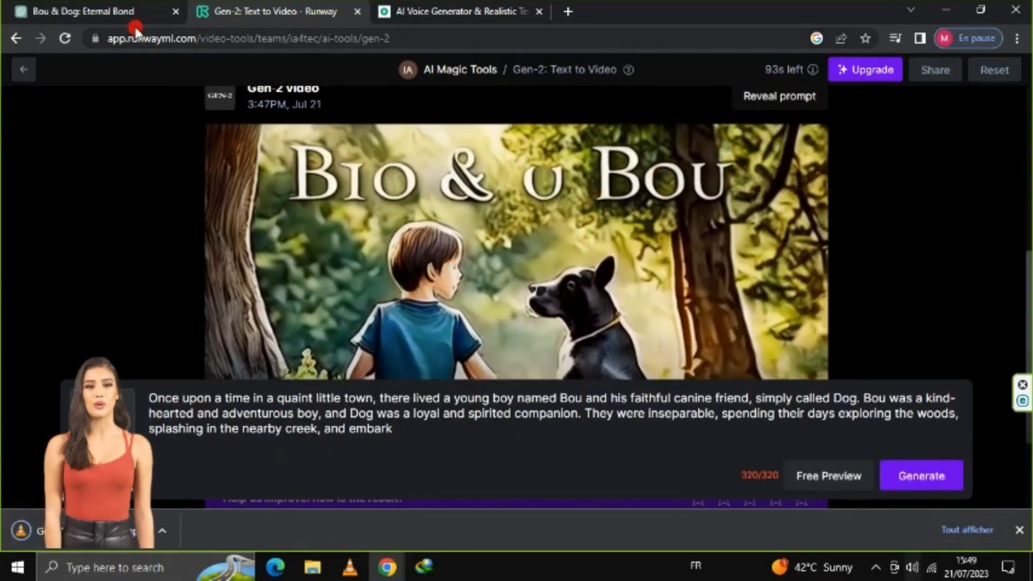
left_click(85, 12)
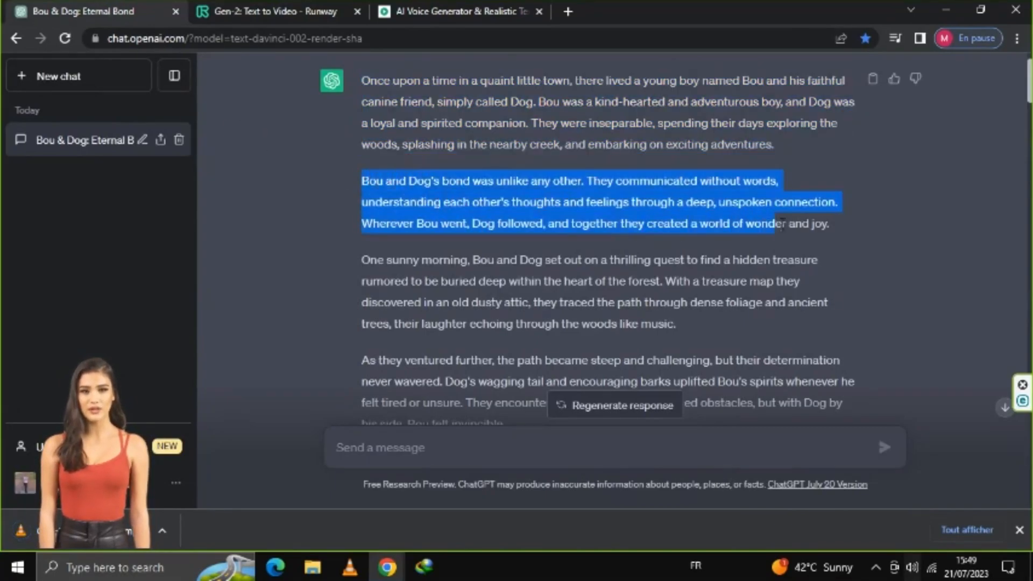
left_click(460, 12)
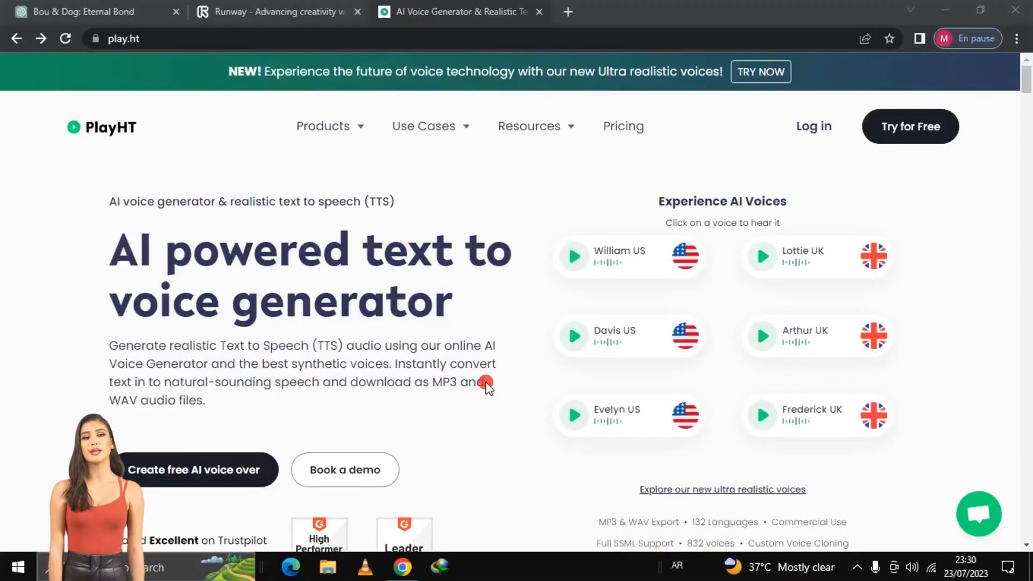
Sign up for a free play.ht account and land in a new Untitled studio file
scroll("down", 3)
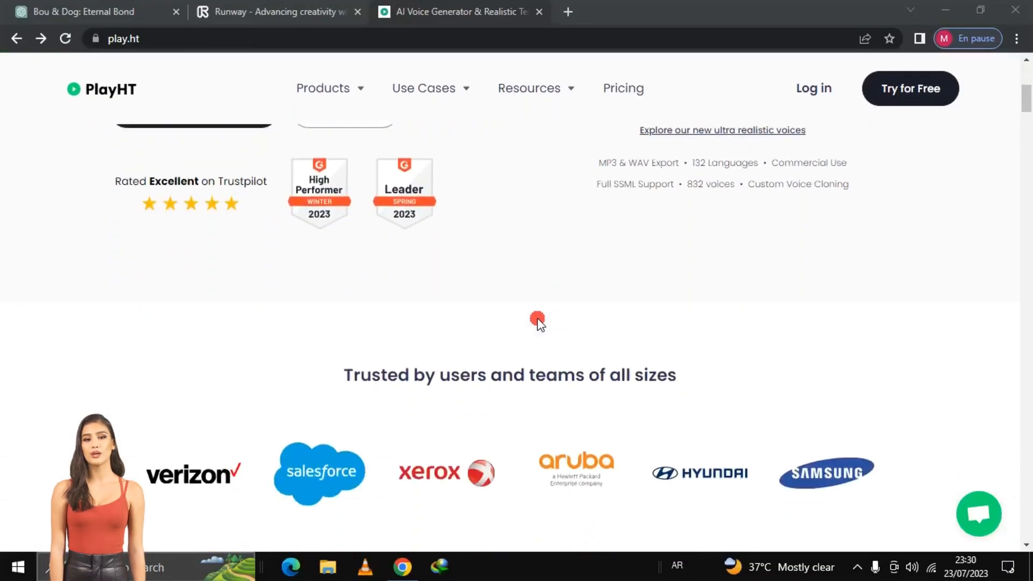
scroll("up", 3)
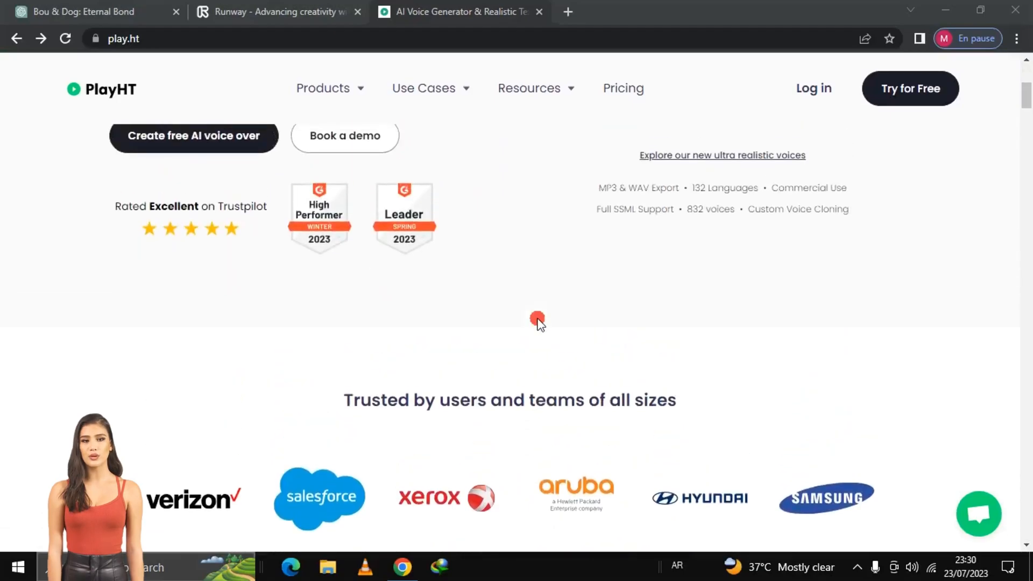
scroll("up", 3)
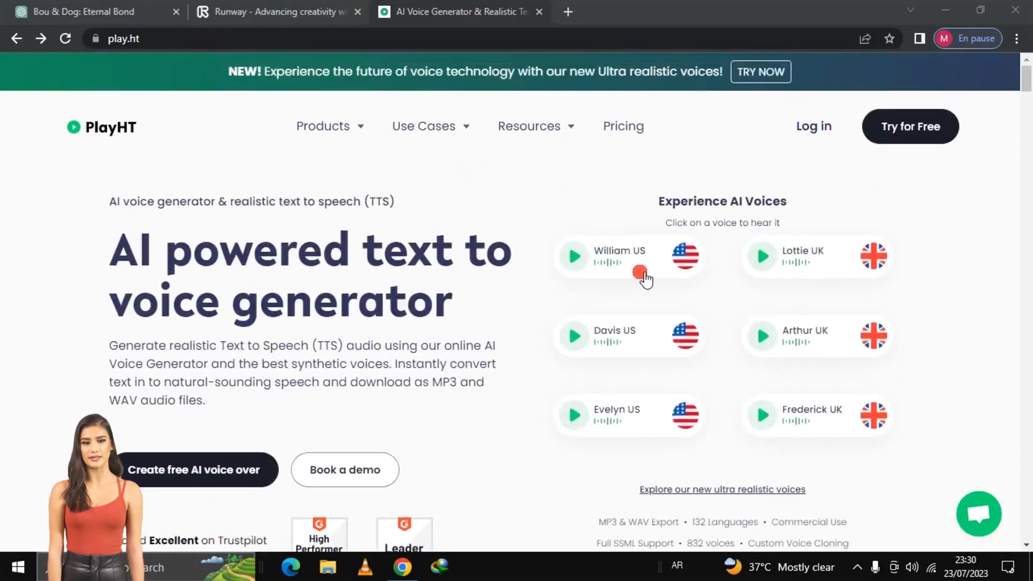
left_click(910, 126)
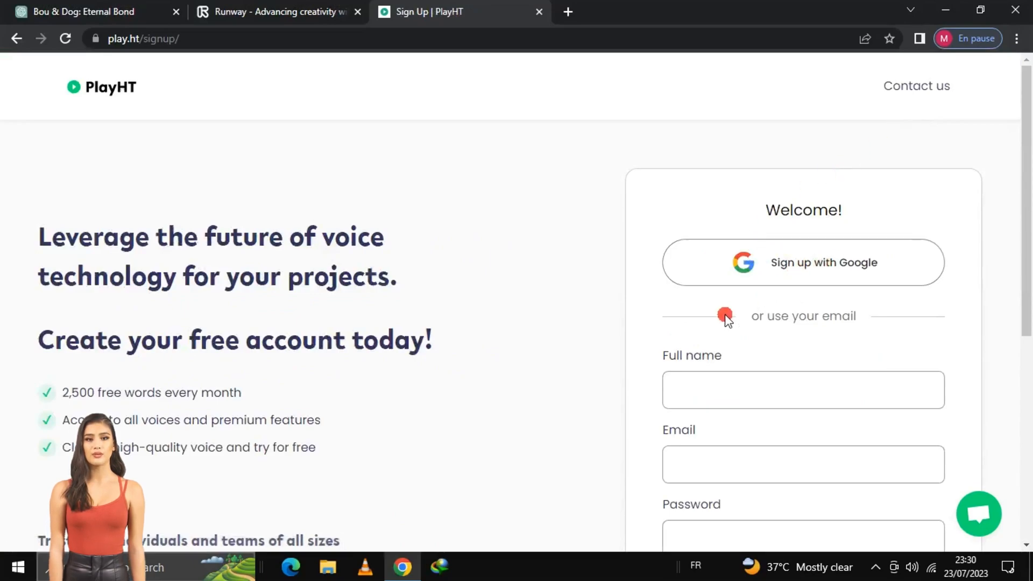
scroll("down", 3)
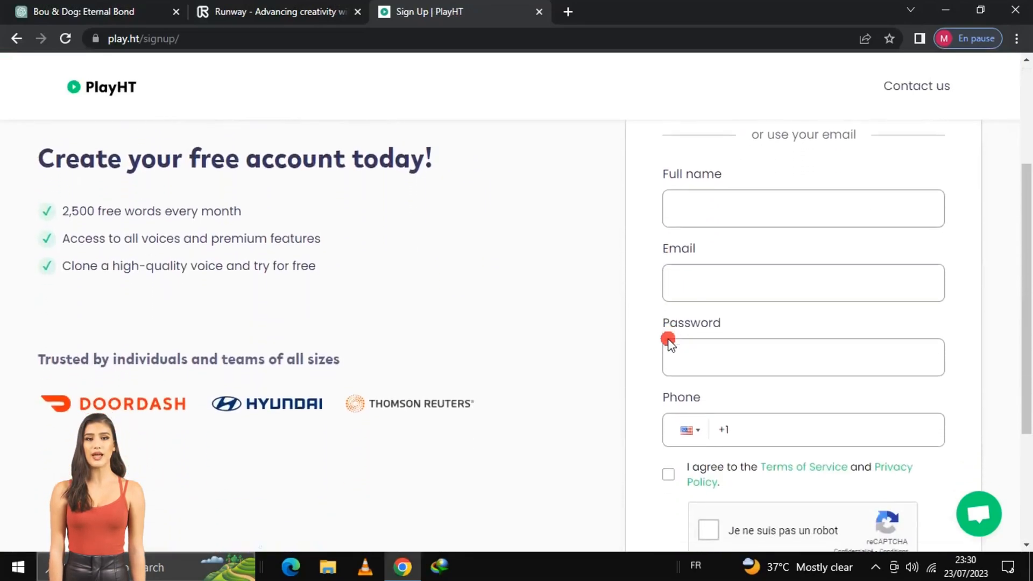
scroll("up", 3)
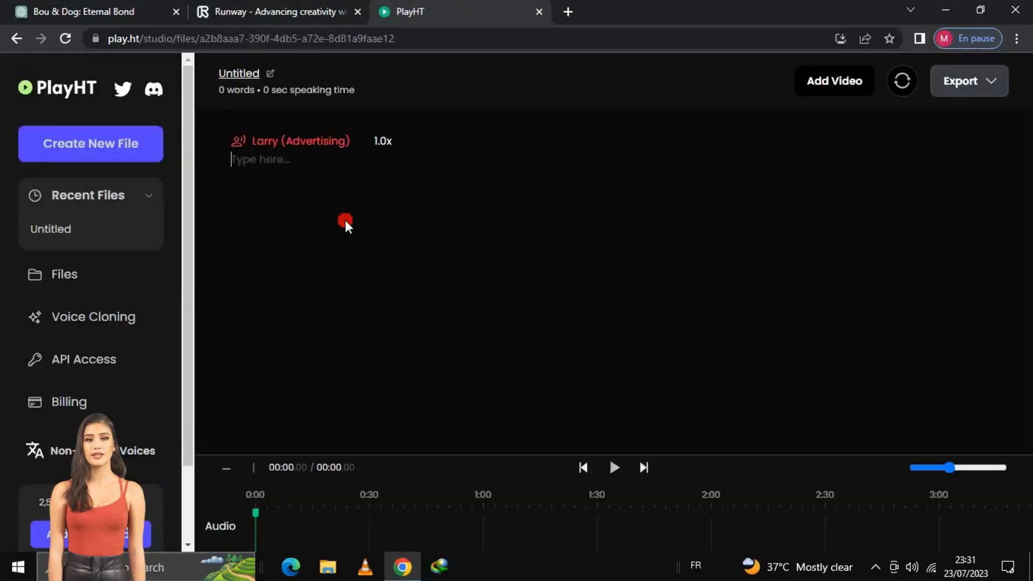
mouse_move(299, 141)
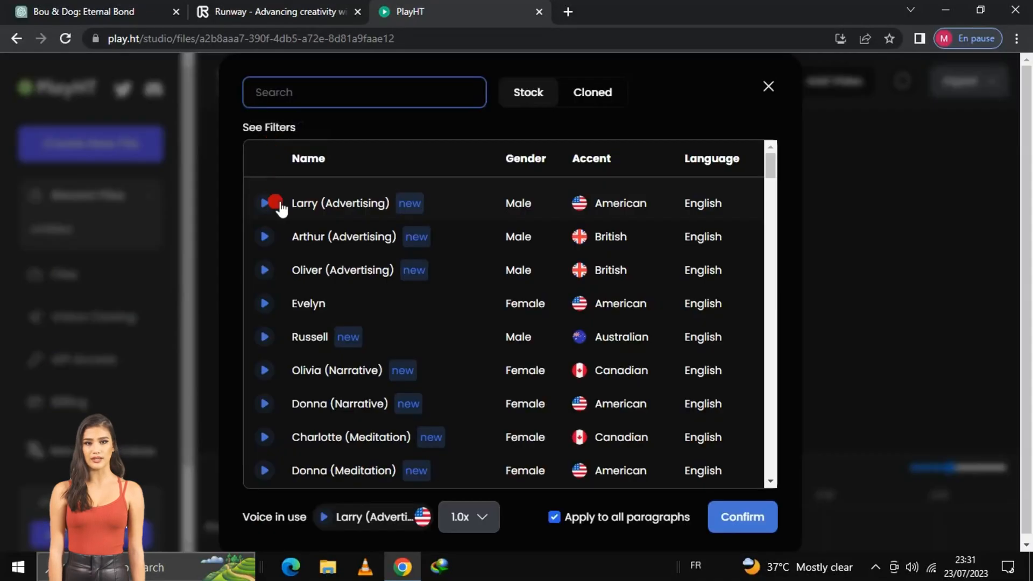
mouse_move(264, 404)
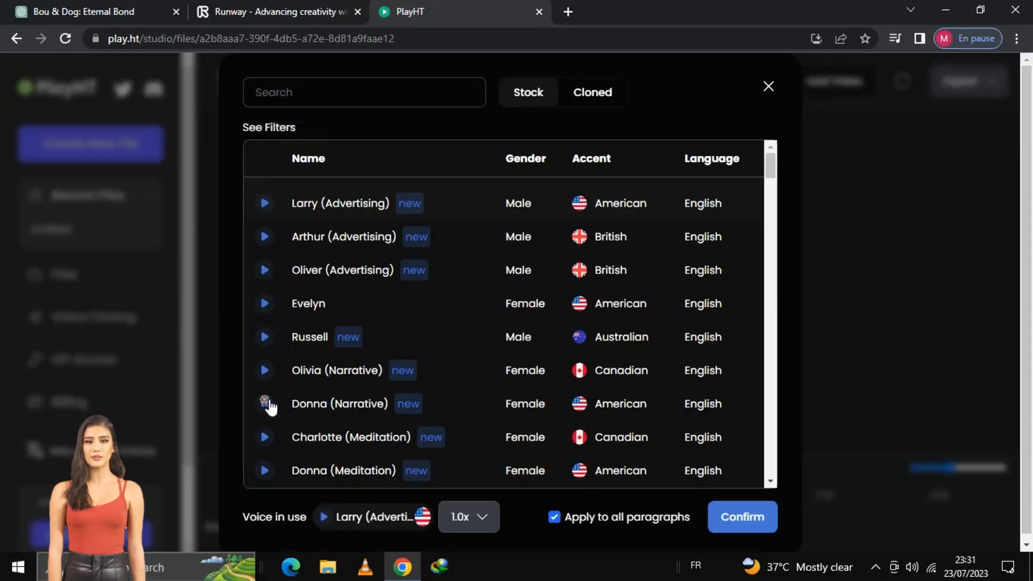
Preview and choose the Donna (Narrative) voice, then check the speed options
left_click(264, 404)
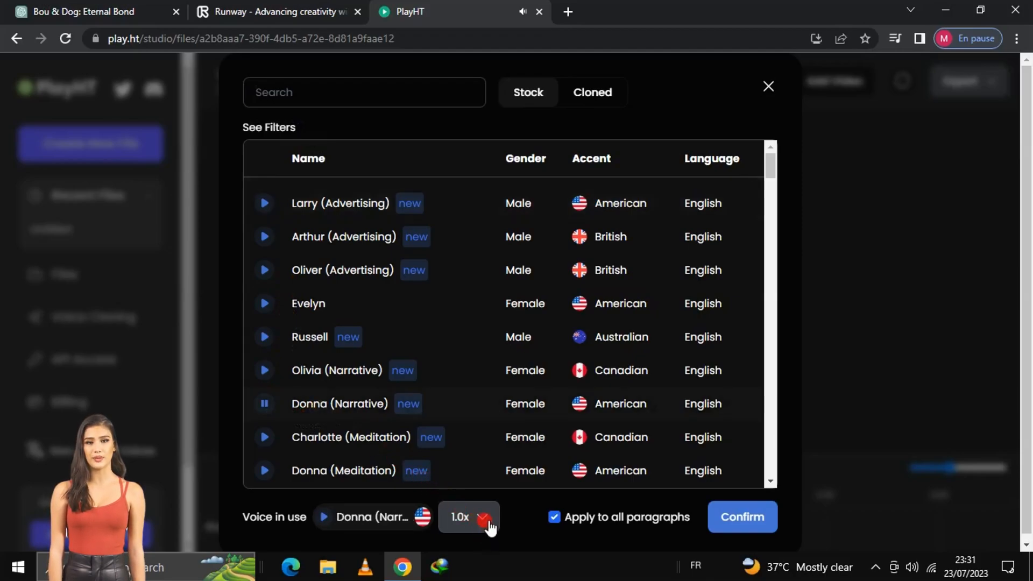
left_click(467, 516)
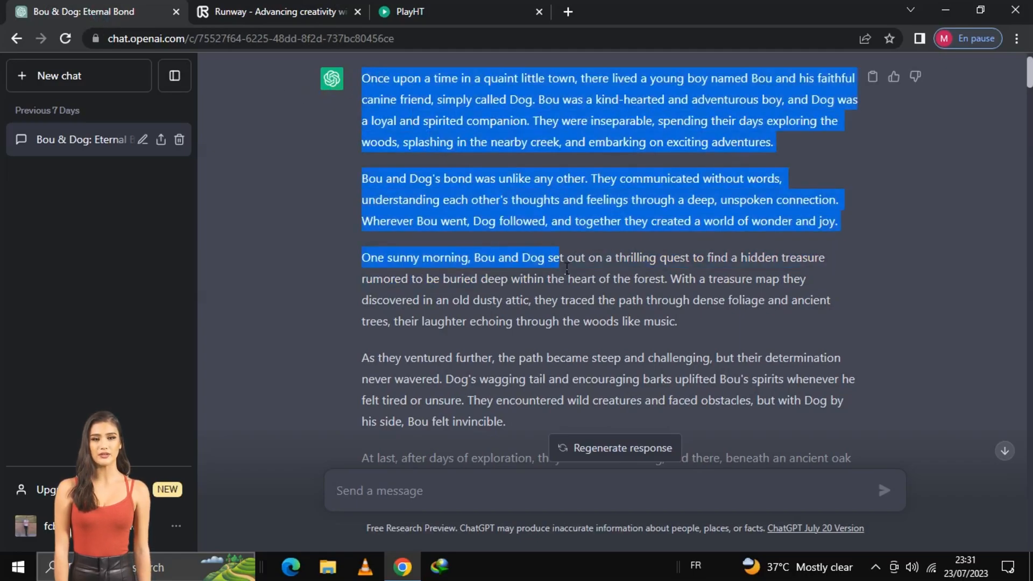
Copy all the Bou and Dog story paragraphs and return to the PlayHT file
scroll("down", 3)
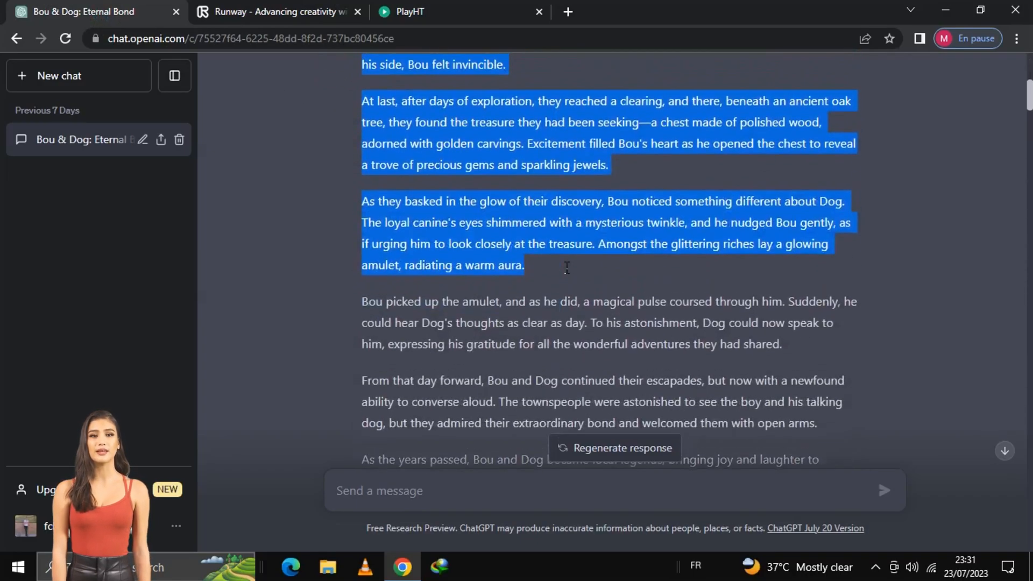
scroll("down", 3)
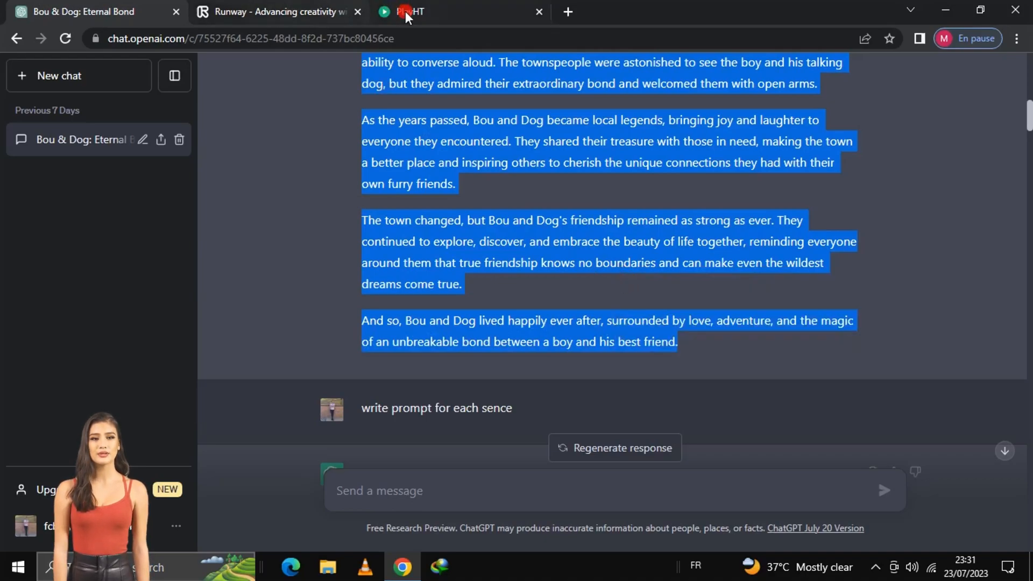
left_click(407, 12)
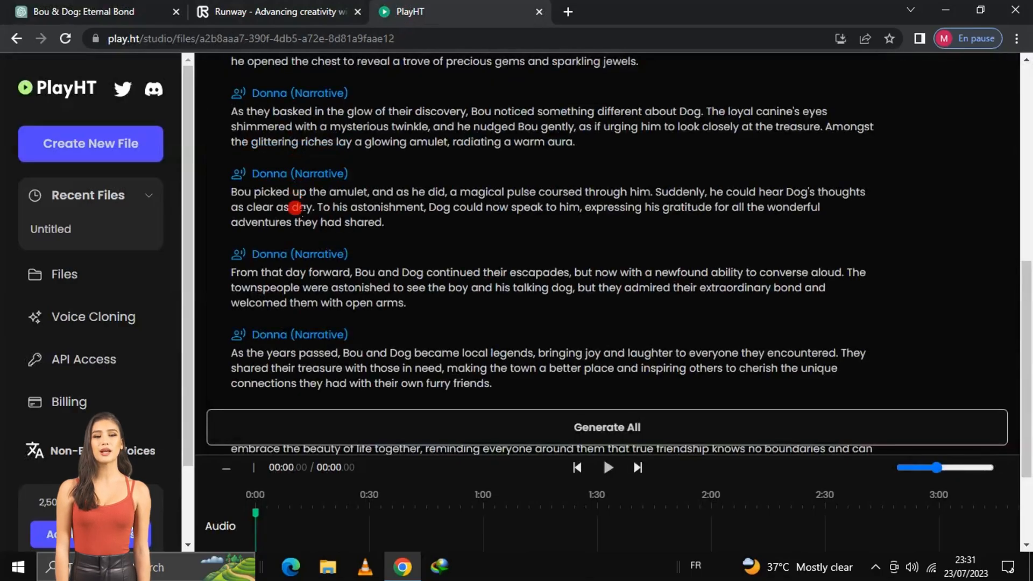
Run Generate All to voice every pasted paragraph with Donna (Narrative)
scroll("down", 3)
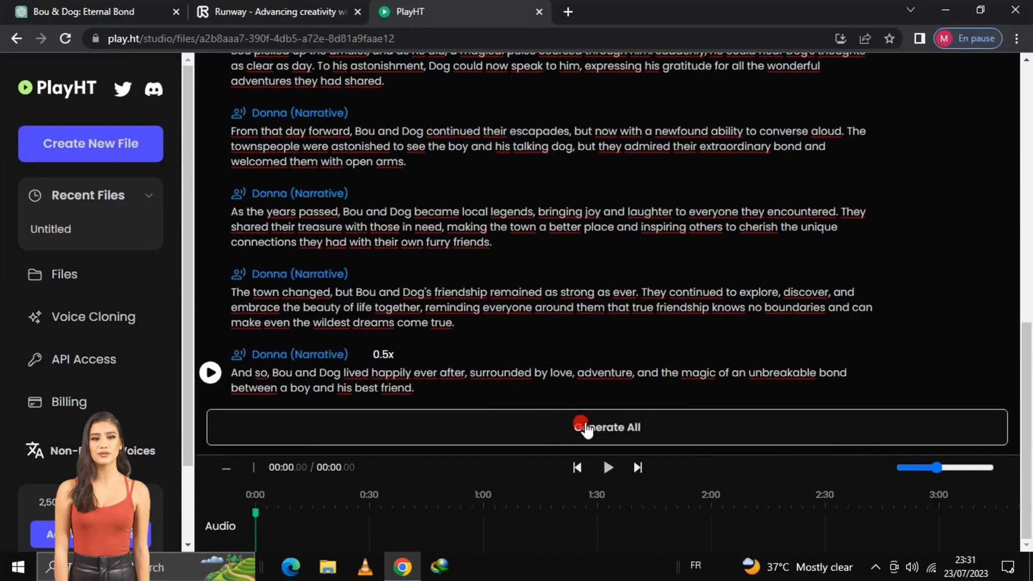
left_click(605, 427)
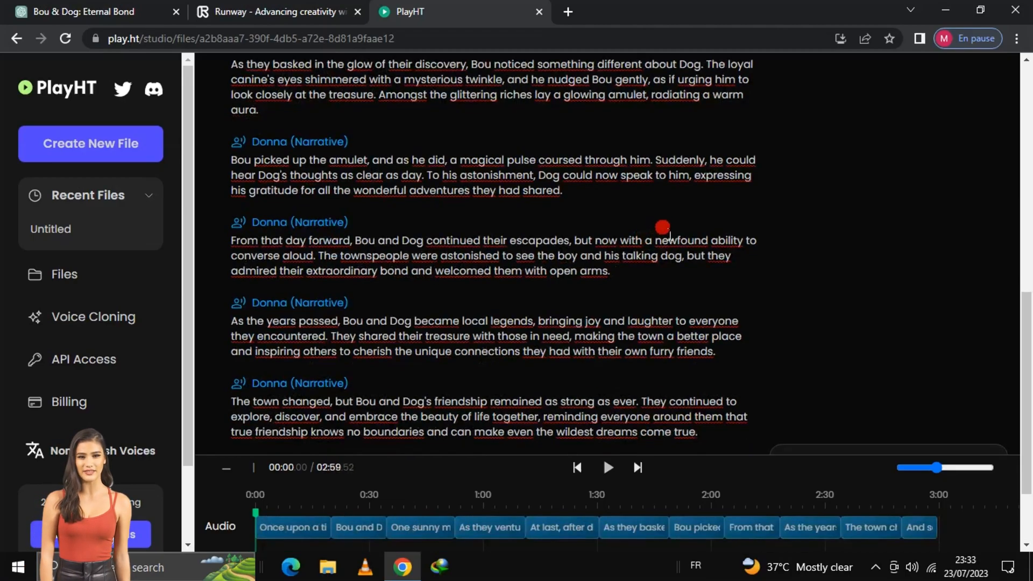
scroll("up", 3)
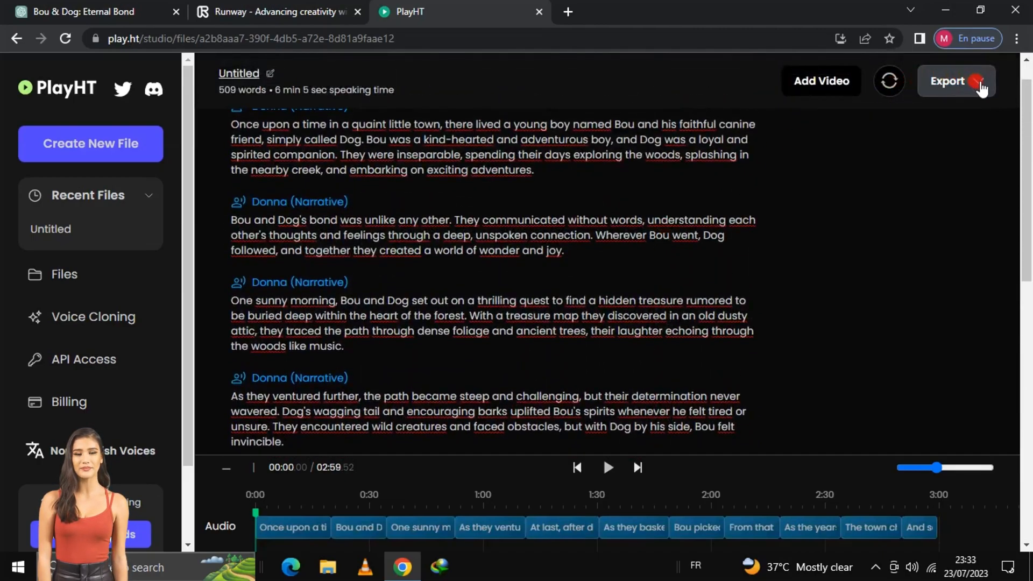
Export the narration using 'Each paragraph separately'
left_click(949, 82)
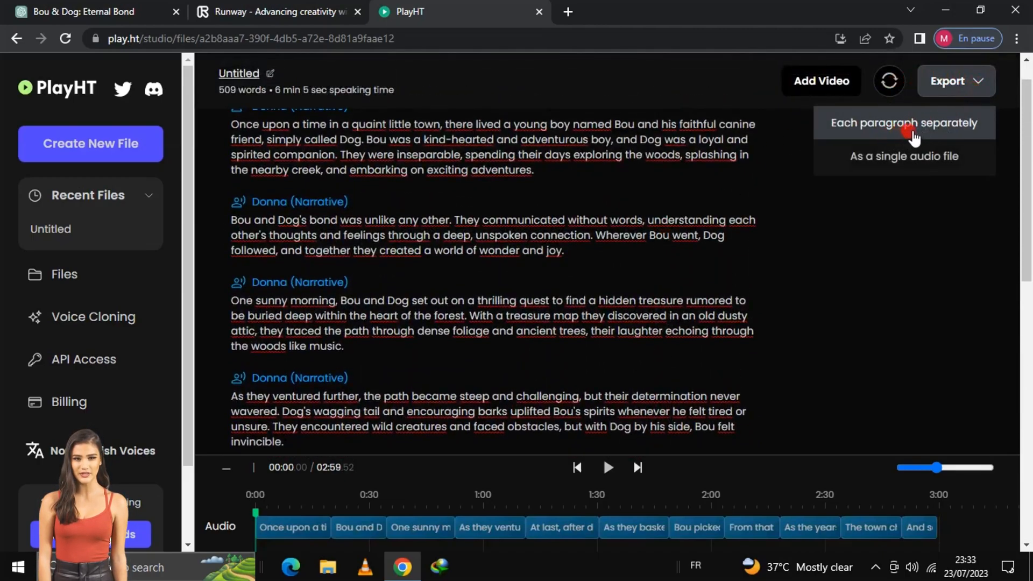
left_click(904, 122)
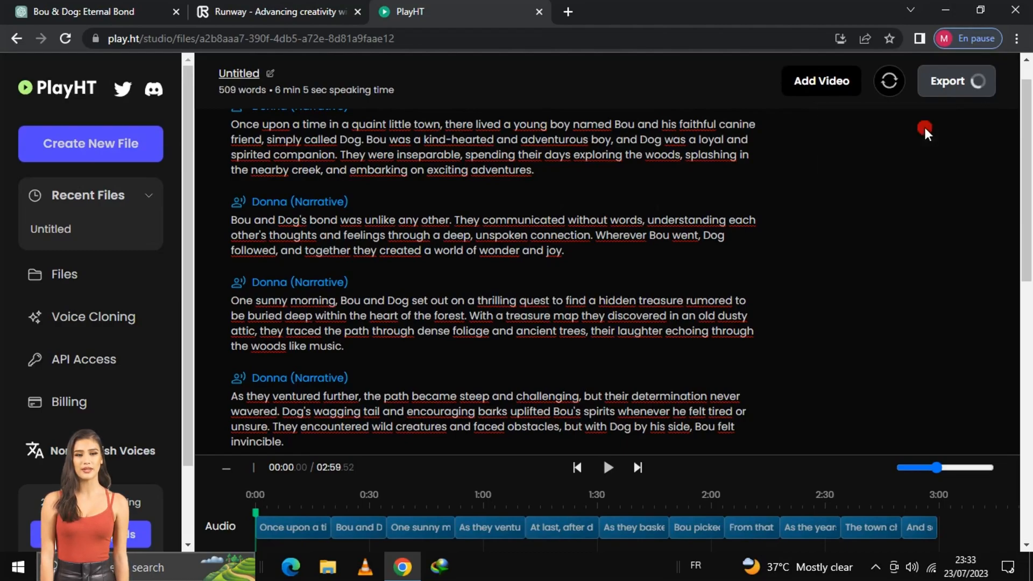
left_click(948, 80)
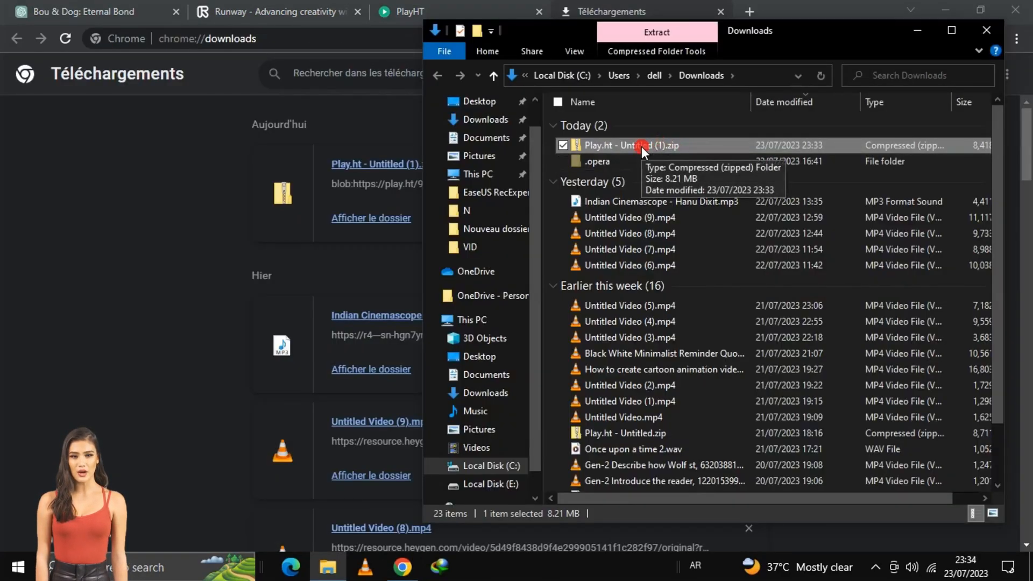
Extract the Play.ht zip with Extract All into its suggested Downloads folder
right_click(633, 144)
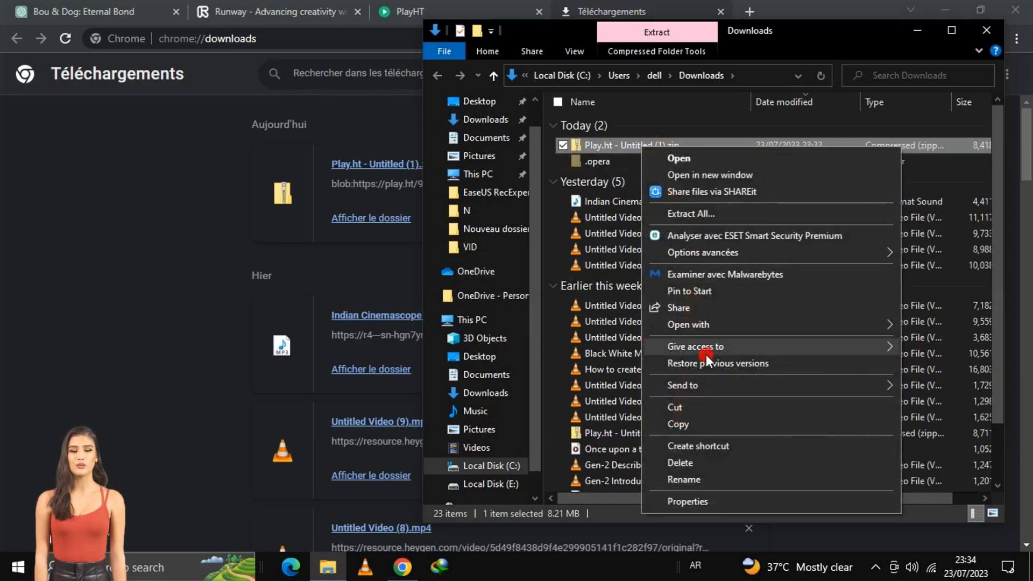
mouse_move(689, 213)
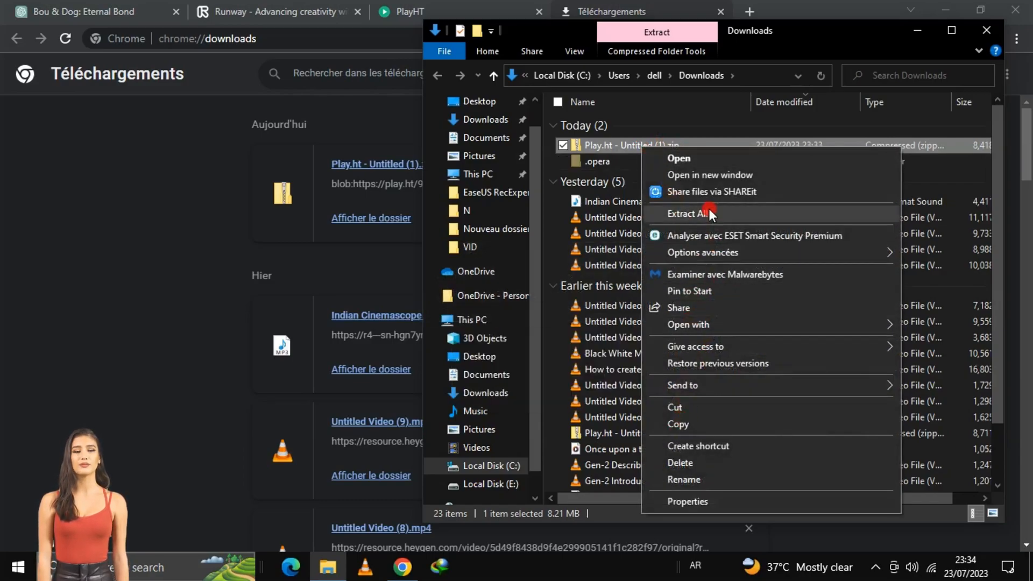
left_click(691, 214)
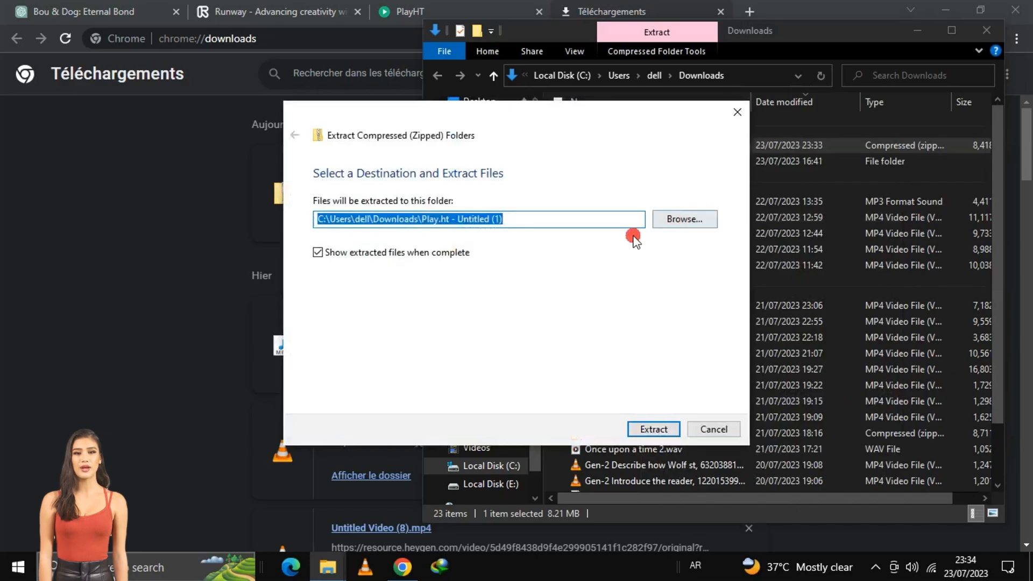
mouse_move(652, 324)
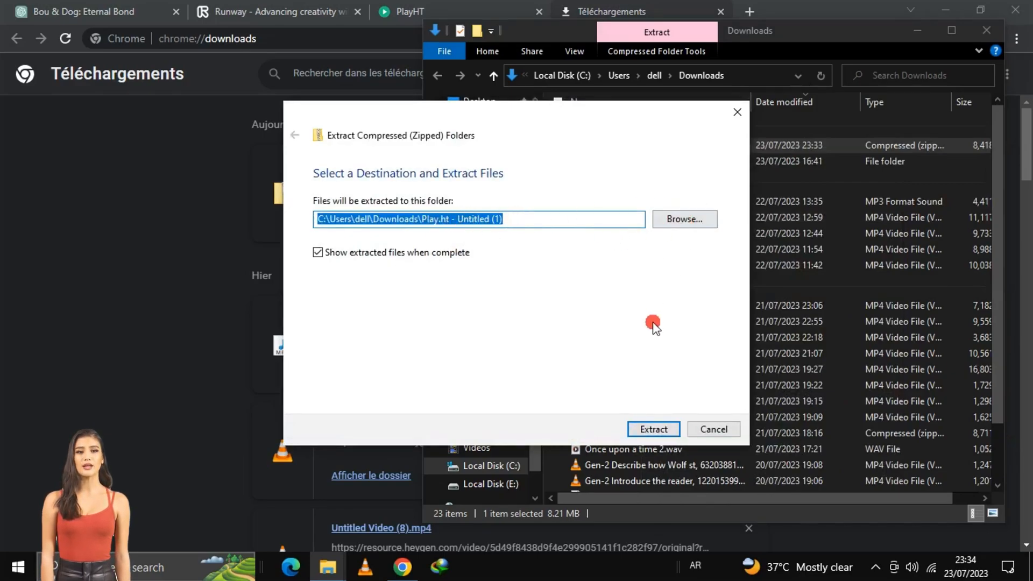
left_click(653, 429)
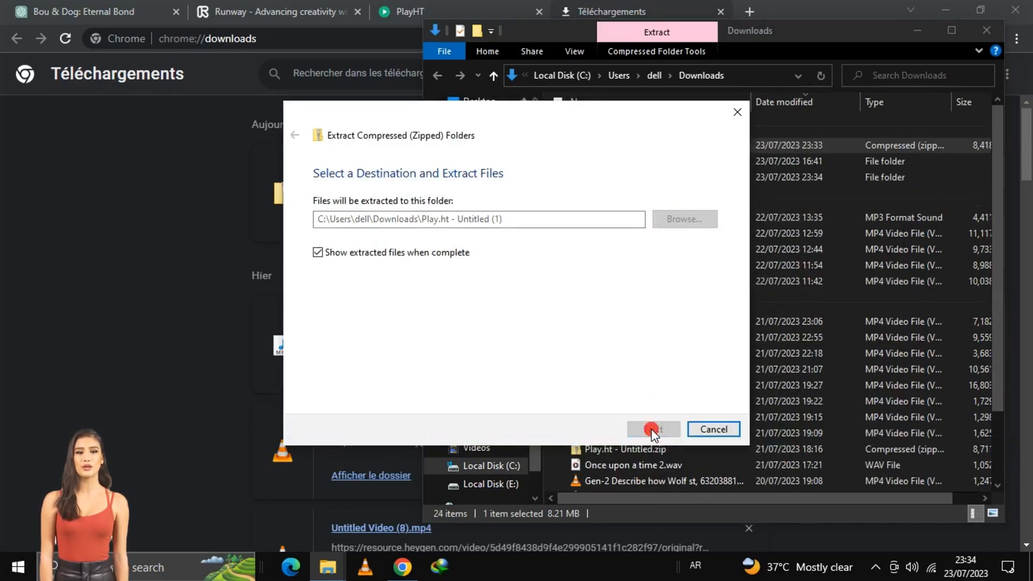
left_click(652, 429)
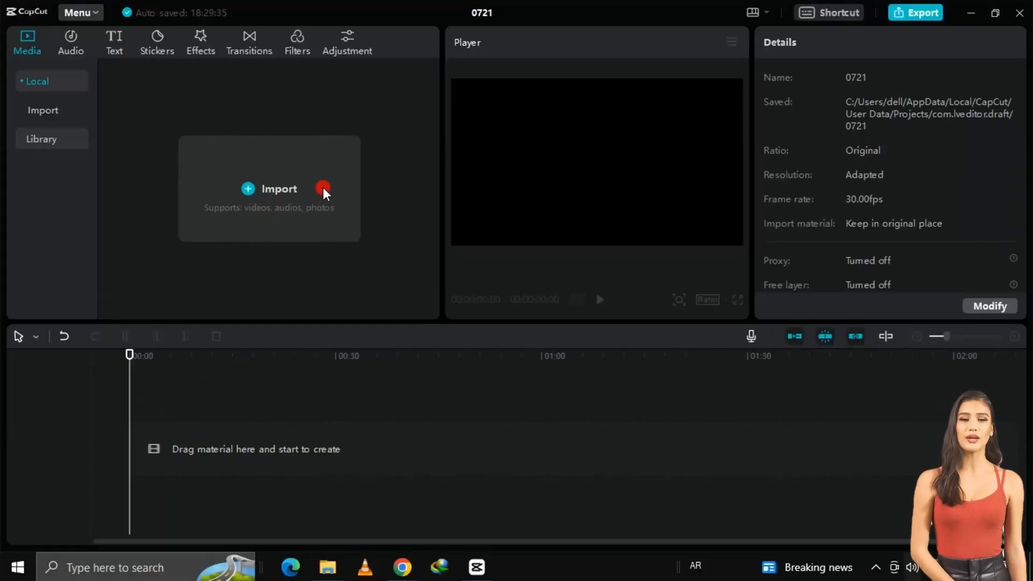
Import the PlayHT wav narration and Gen-2 mp4 scenes, and lay the eleven narration clips in order
left_click(278, 189)
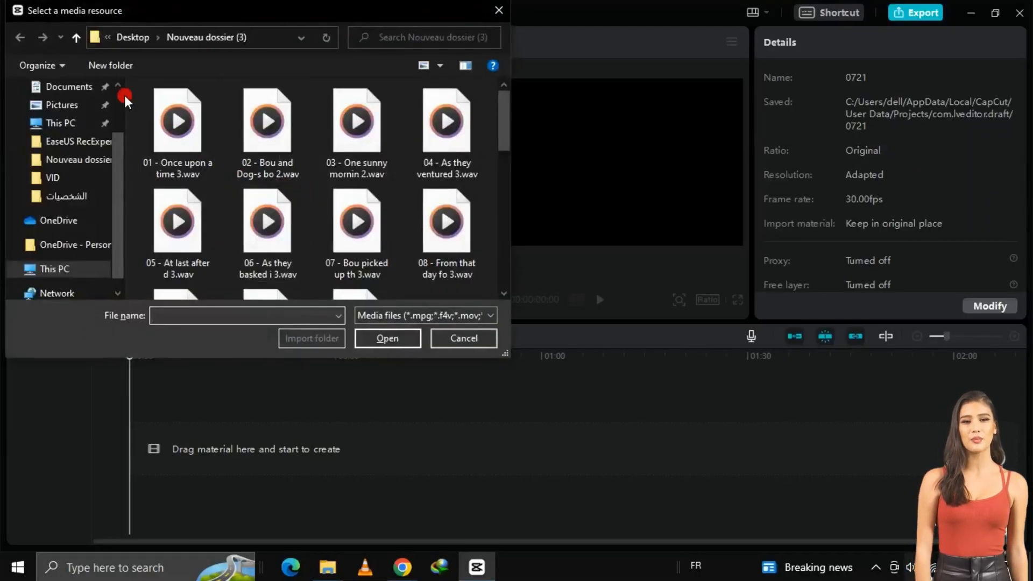
left_click(176, 120)
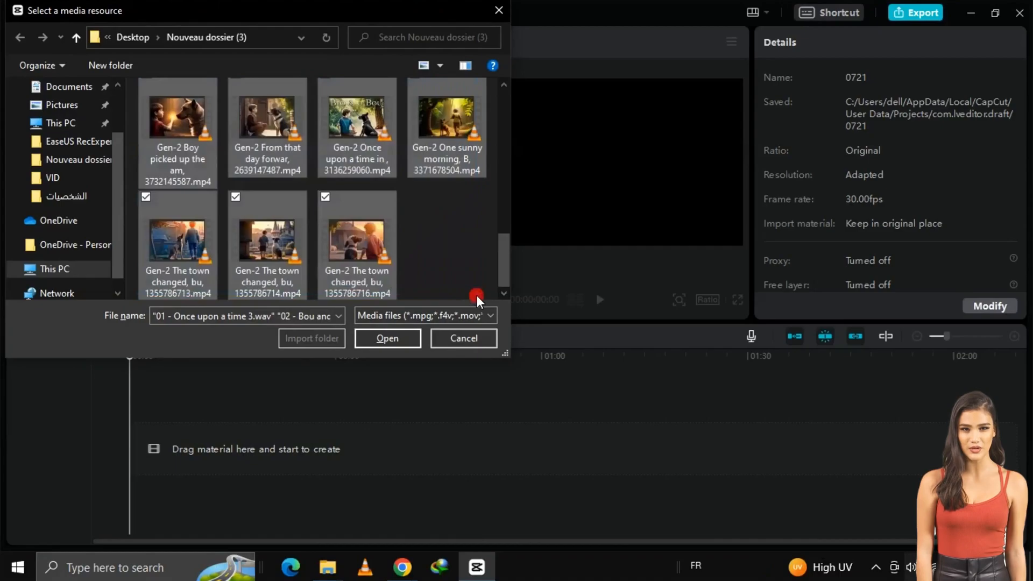
left_click(387, 338)
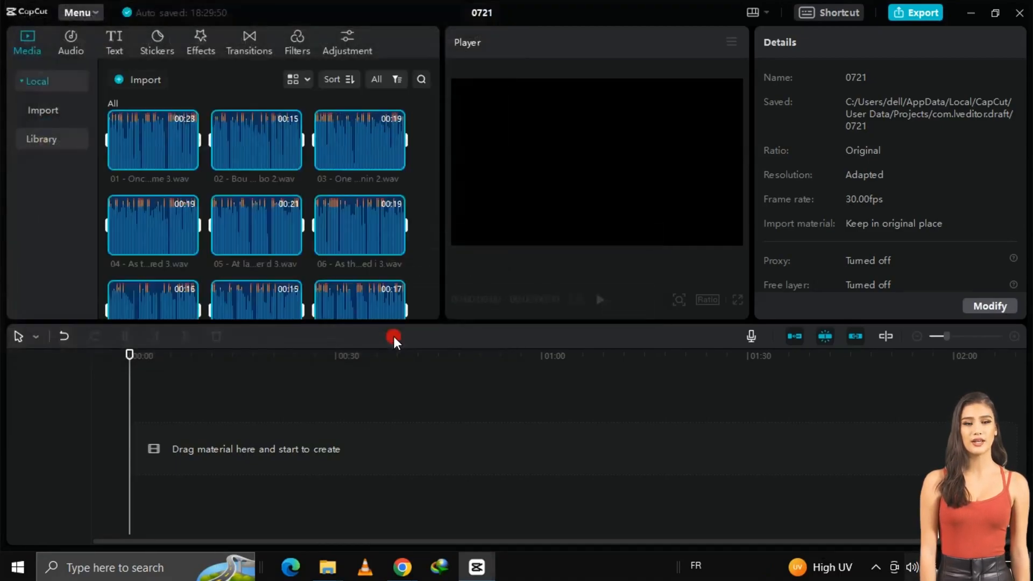
scroll("down", 3)
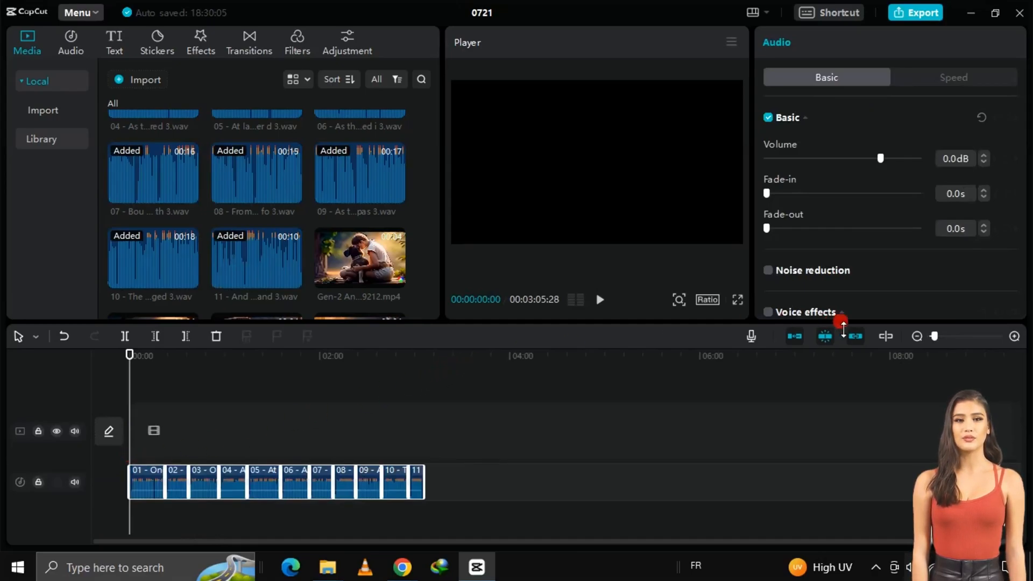
left_click(947, 336)
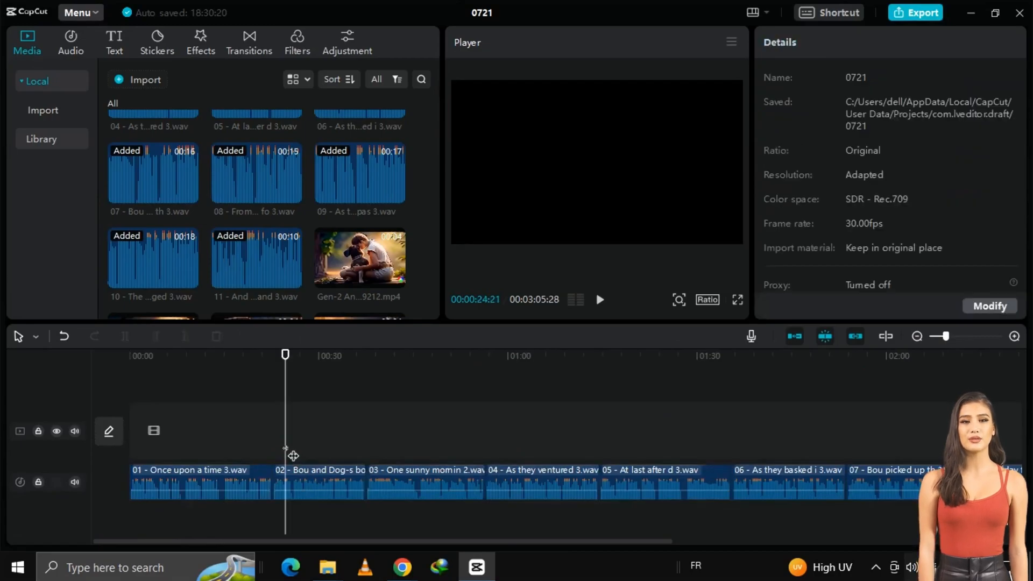
Add the Gen-2 scene clips one after another on the video track above the narration
scroll("down", 3)
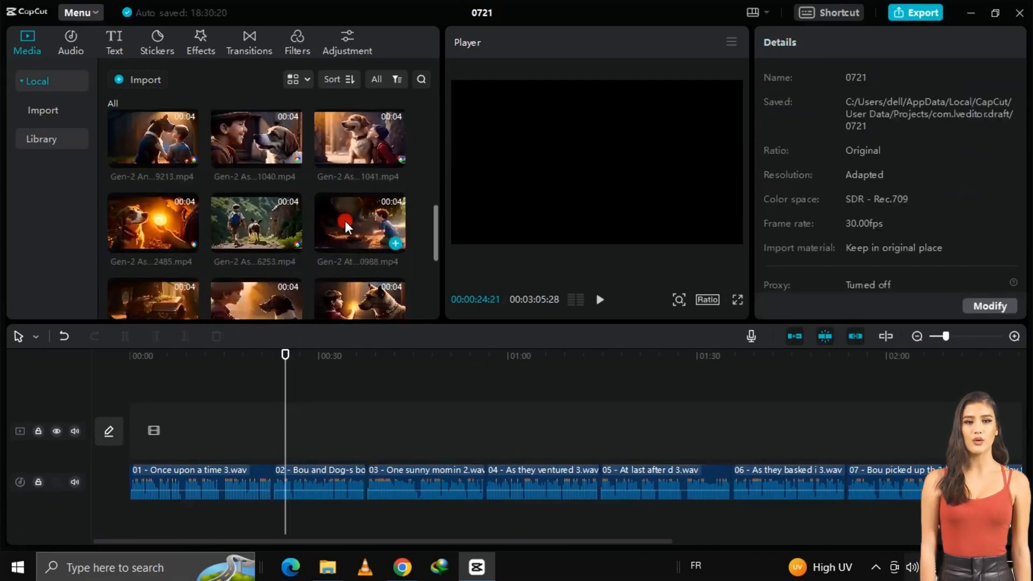
scroll("down", 3)
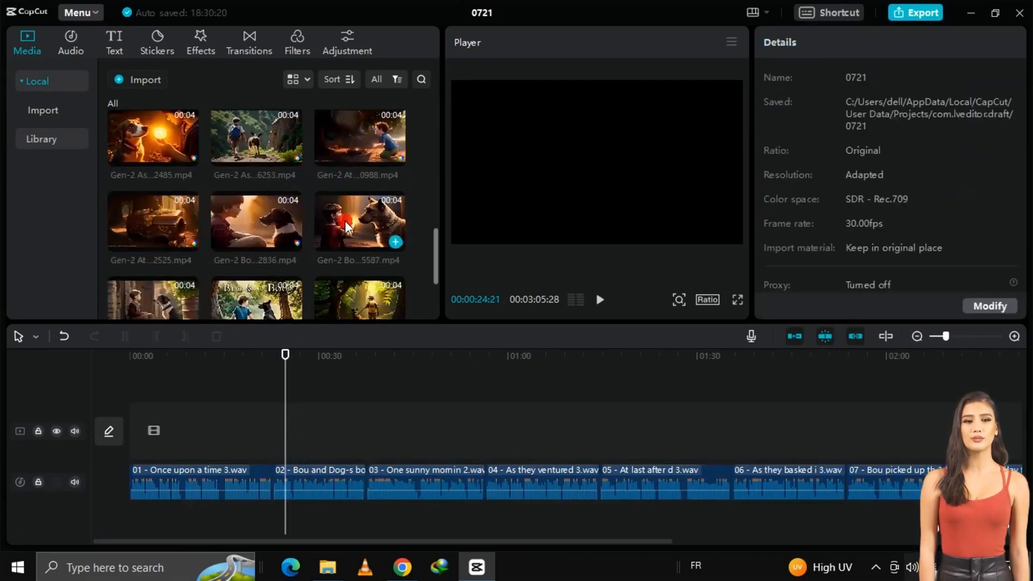
scroll("down", 3)
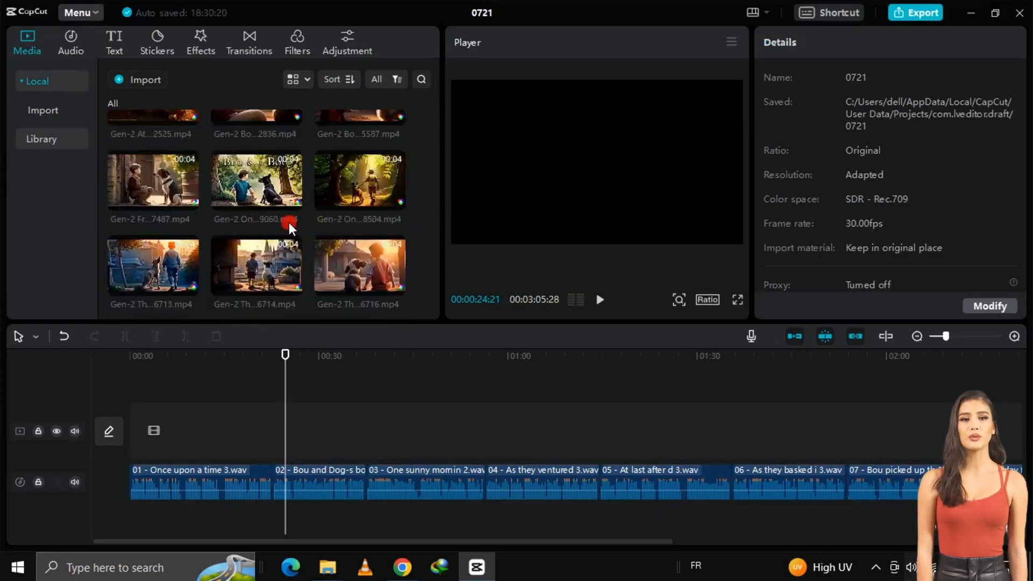
left_click(159, 475)
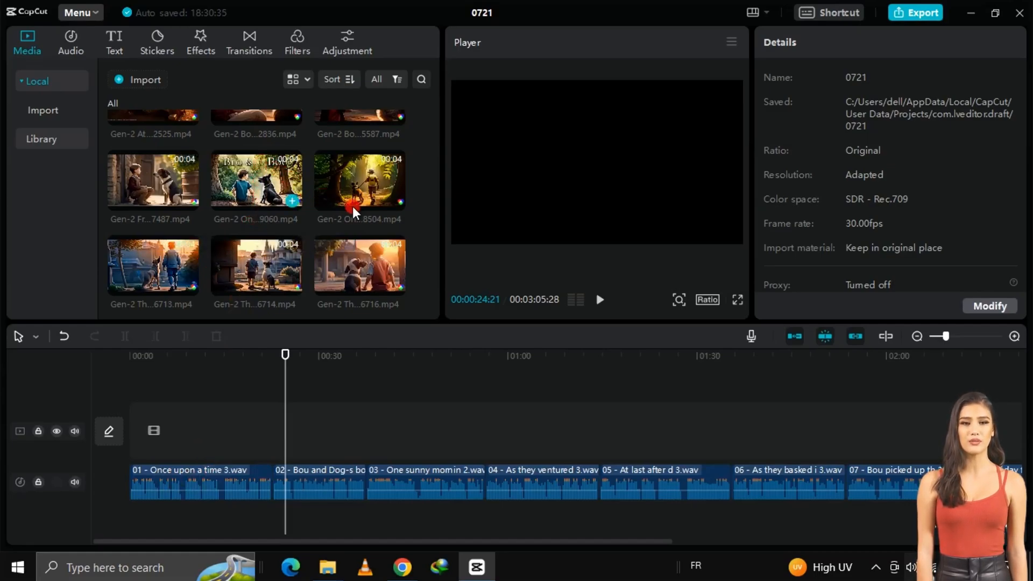
mouse_move(351, 219)
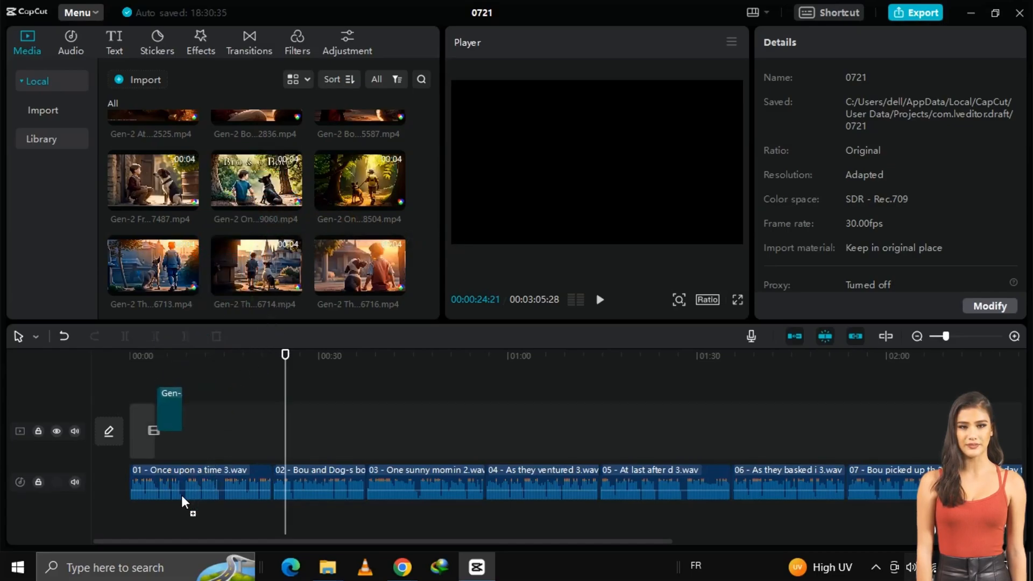
left_click(140, 432)
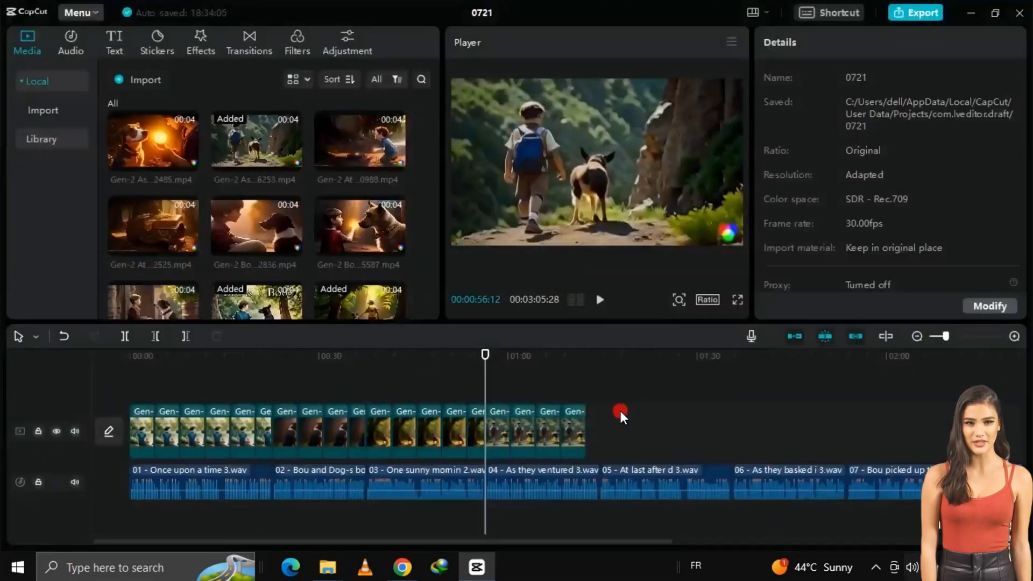
left_click(839, 431)
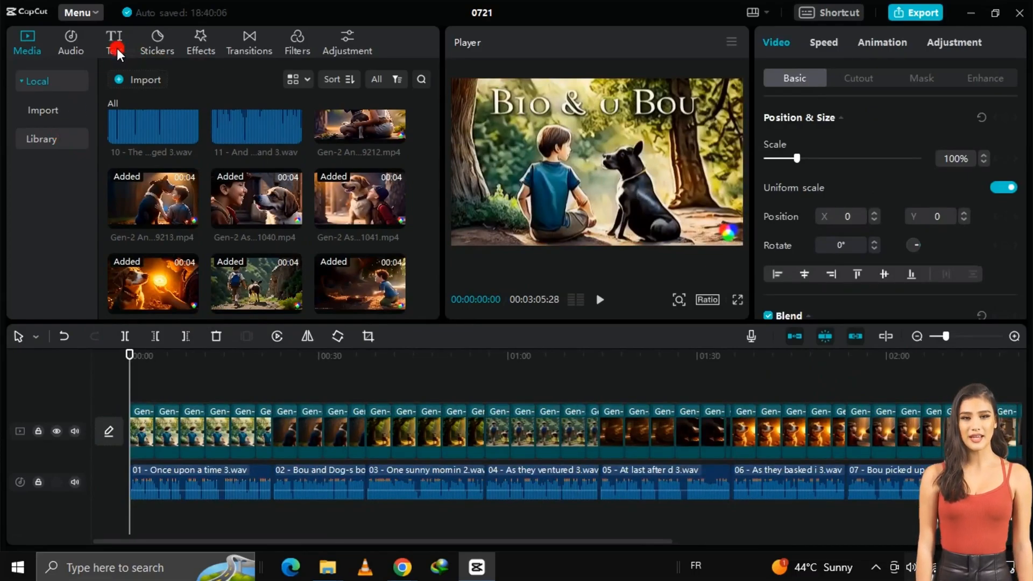
Generate English auto captions from the narration and preview the captioned video
left_click(113, 41)
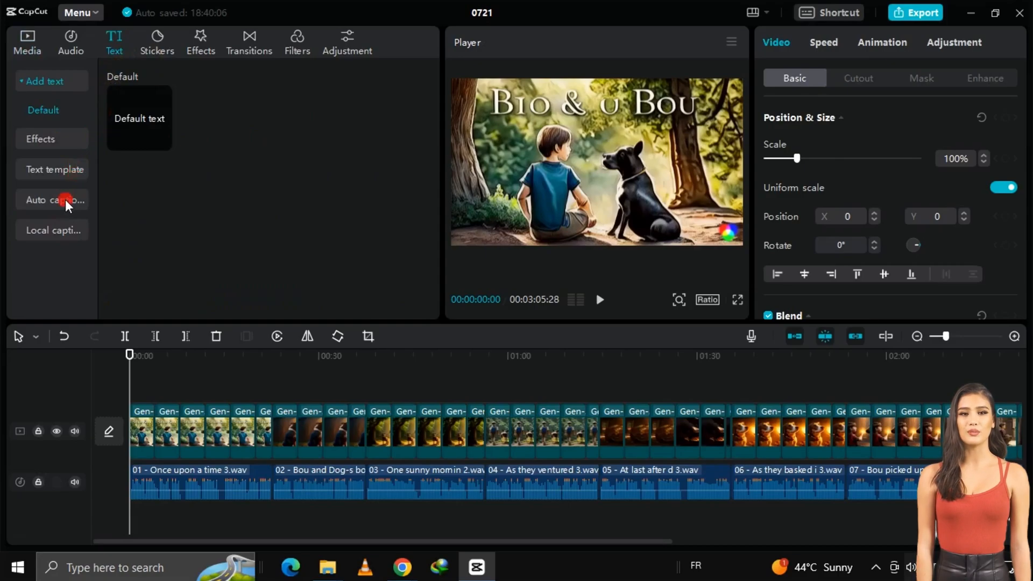
left_click(54, 199)
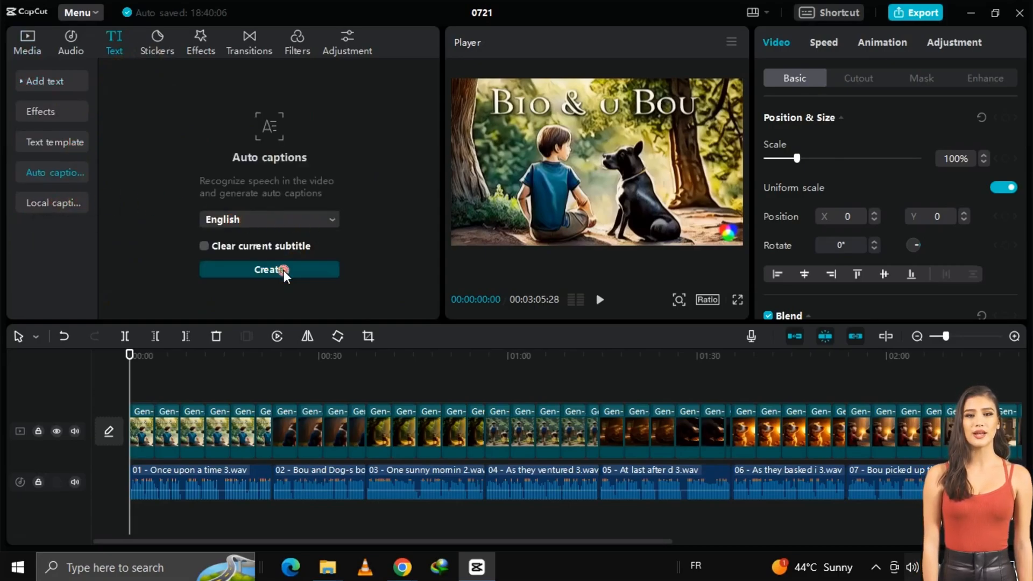
left_click(269, 269)
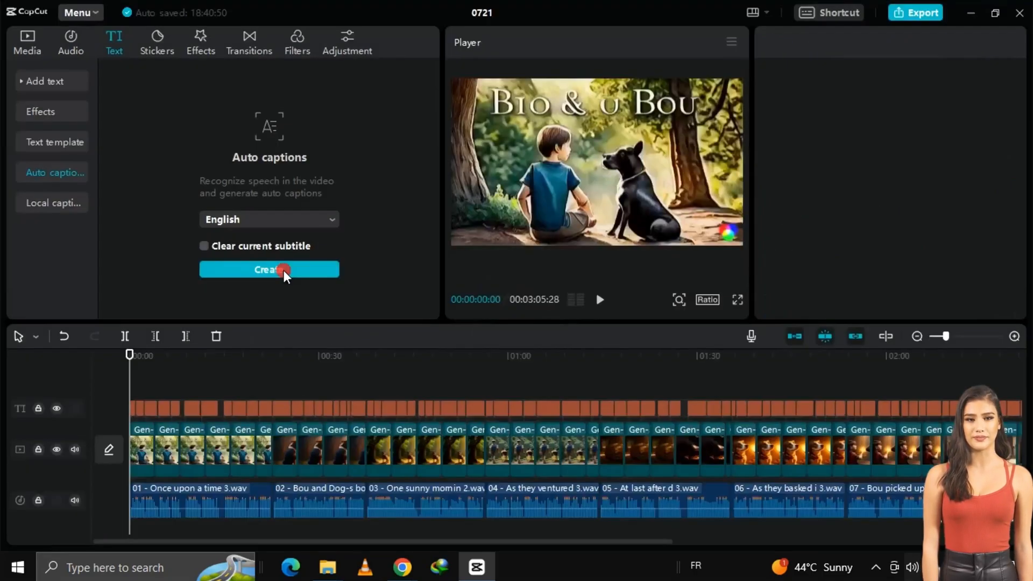
left_click(269, 269)
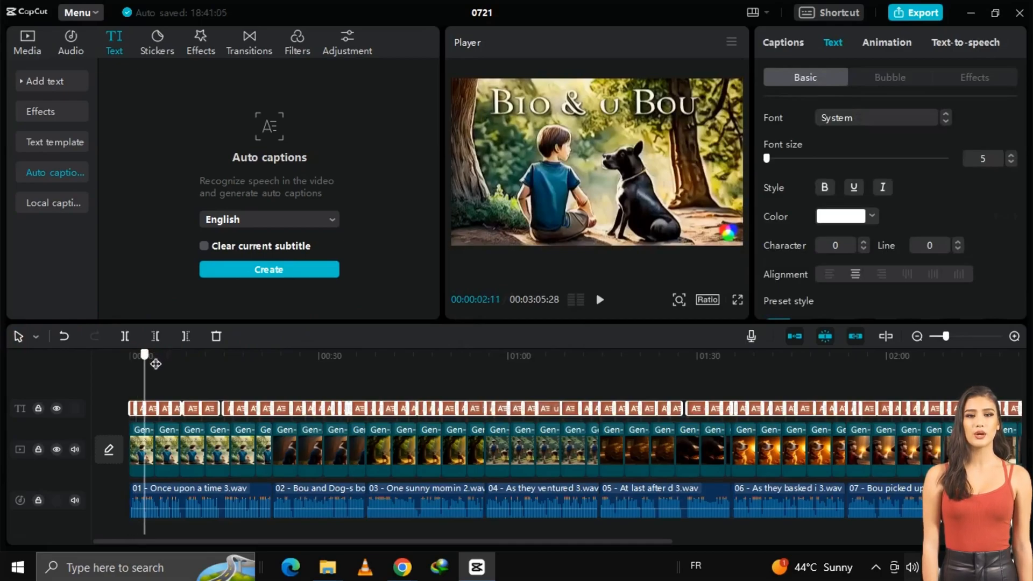
left_click(598, 300)
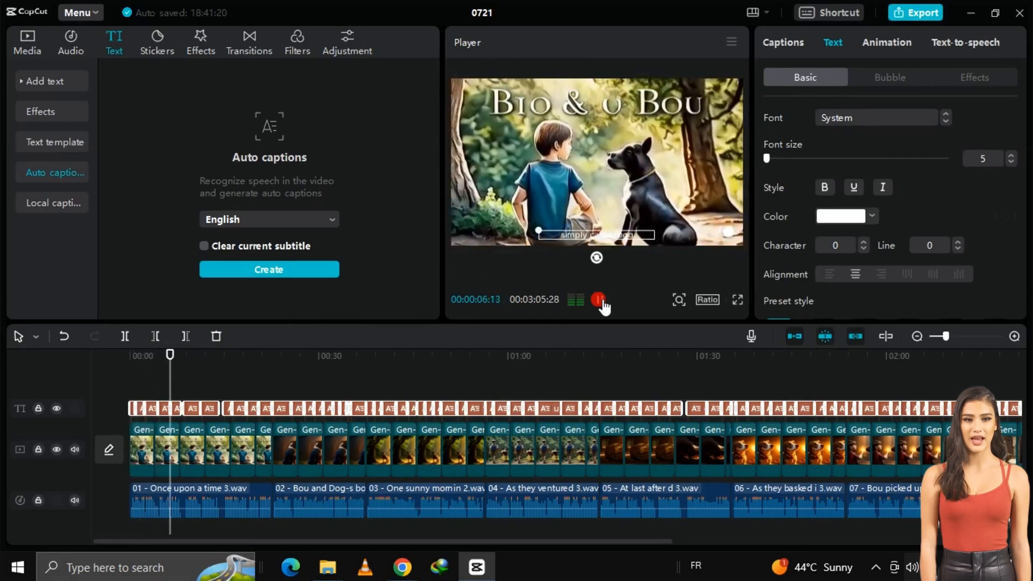
left_click(598, 299)
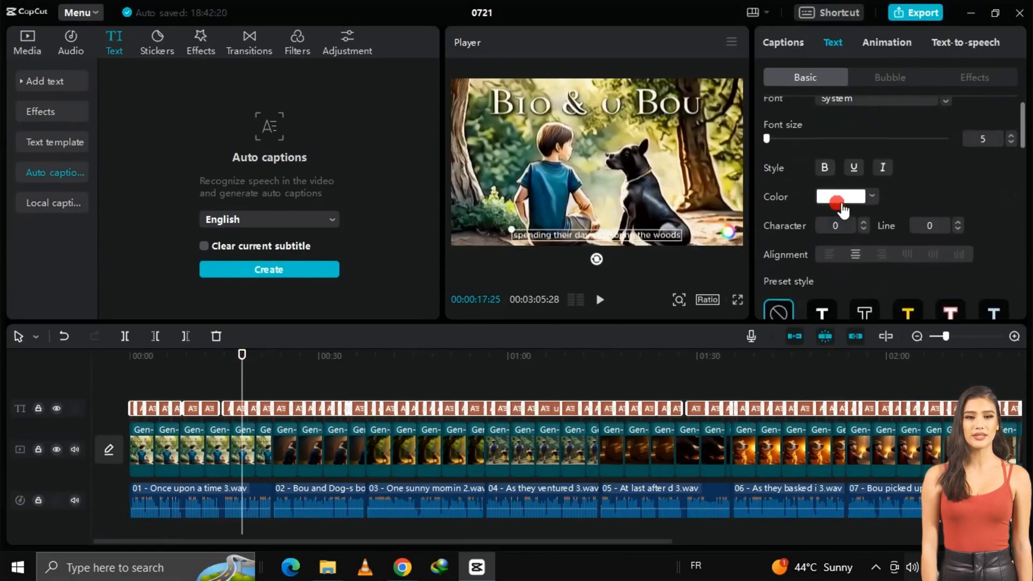
Export the captioned story video as a 4K, 60fps MP4
left_click(916, 12)
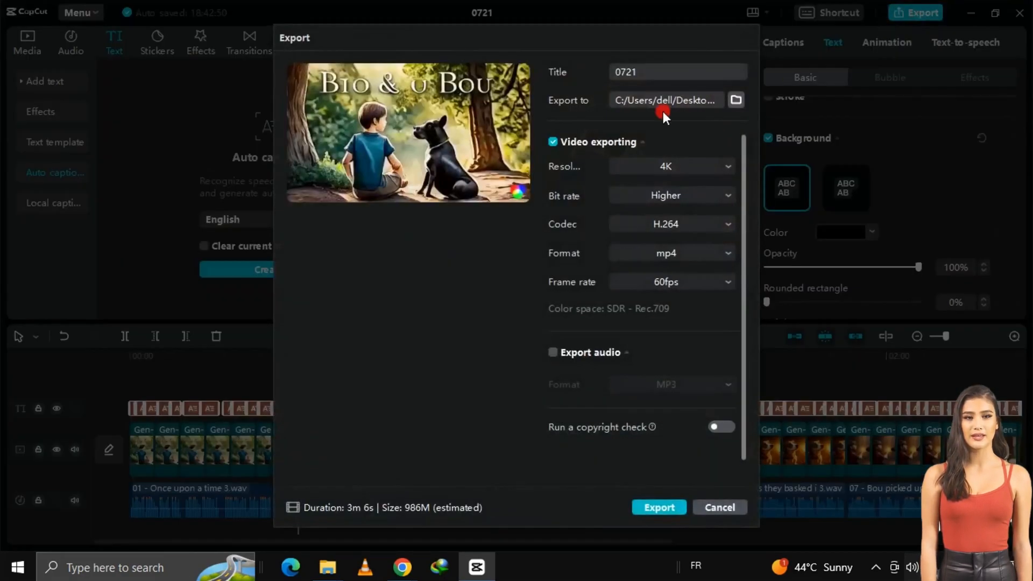
left_click(658, 507)
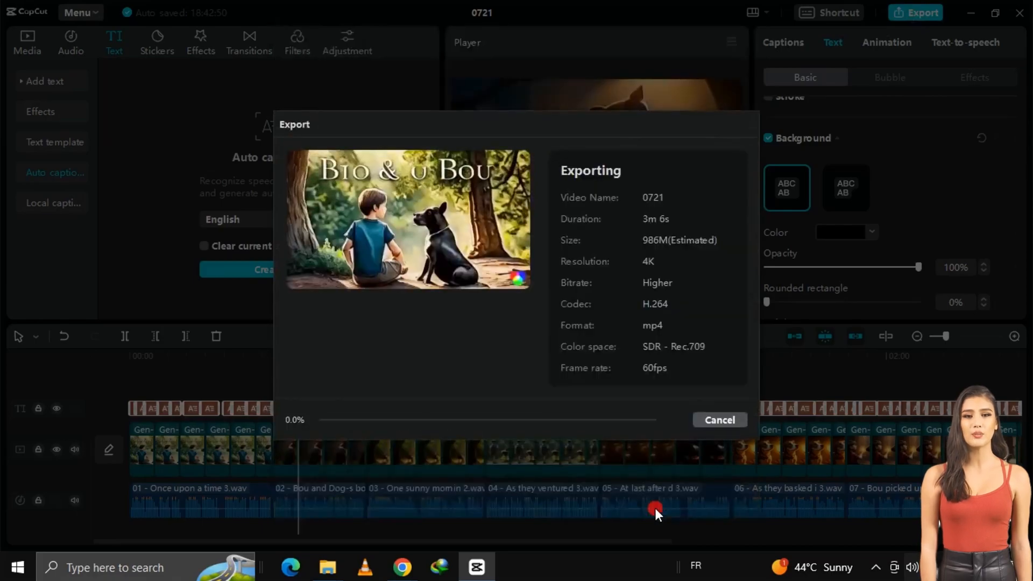